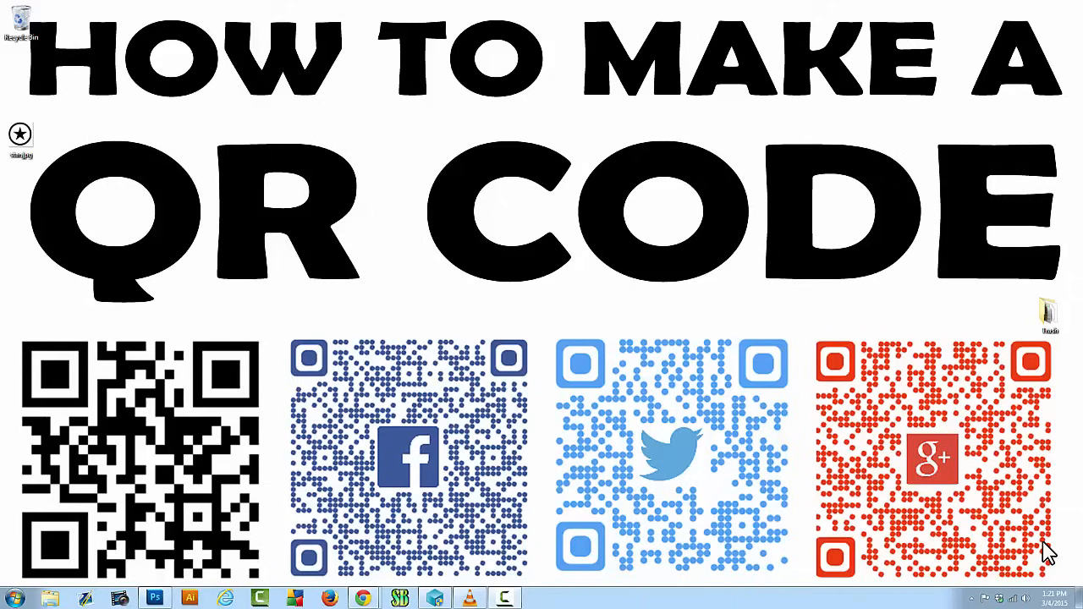
pyautogui.moveTo(1056, 545)
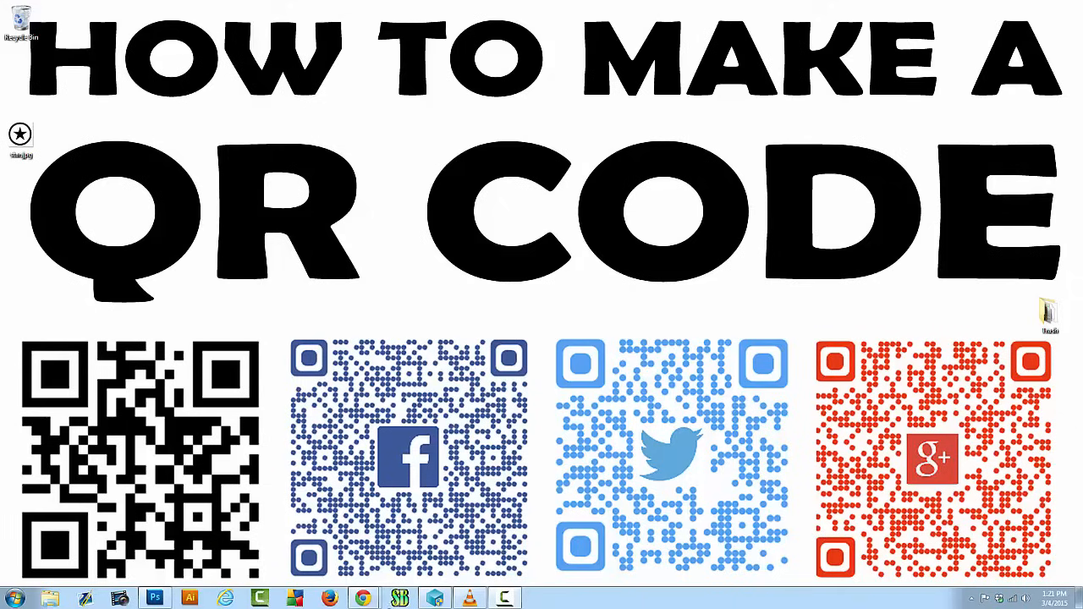
# - Choose Website URL as the code type and enter instructions101.com as the address
pyautogui.click(127, 424)
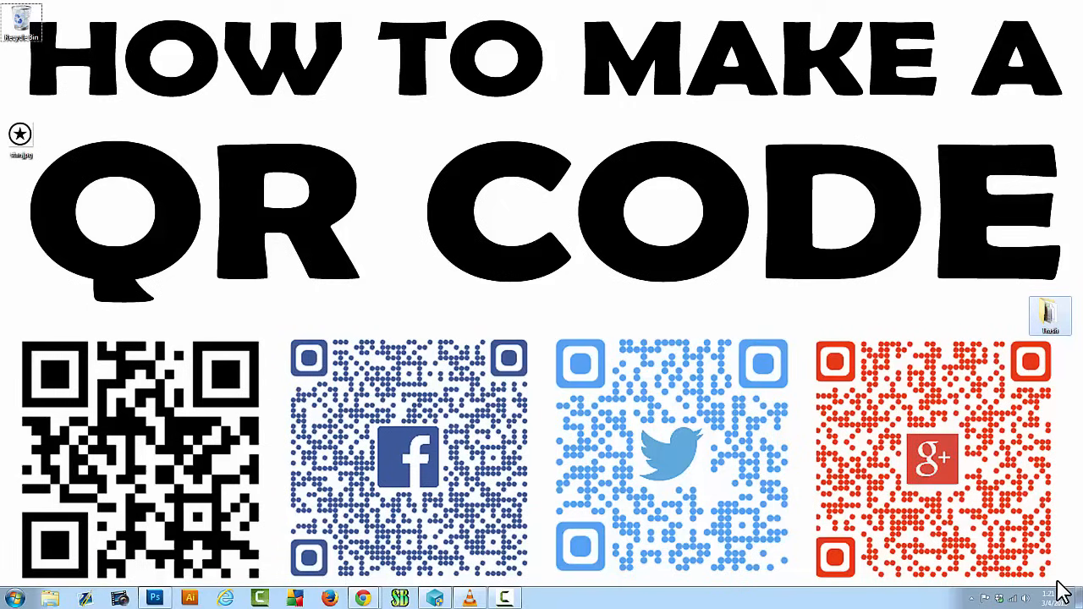
pyautogui.moveTo(555, 516)
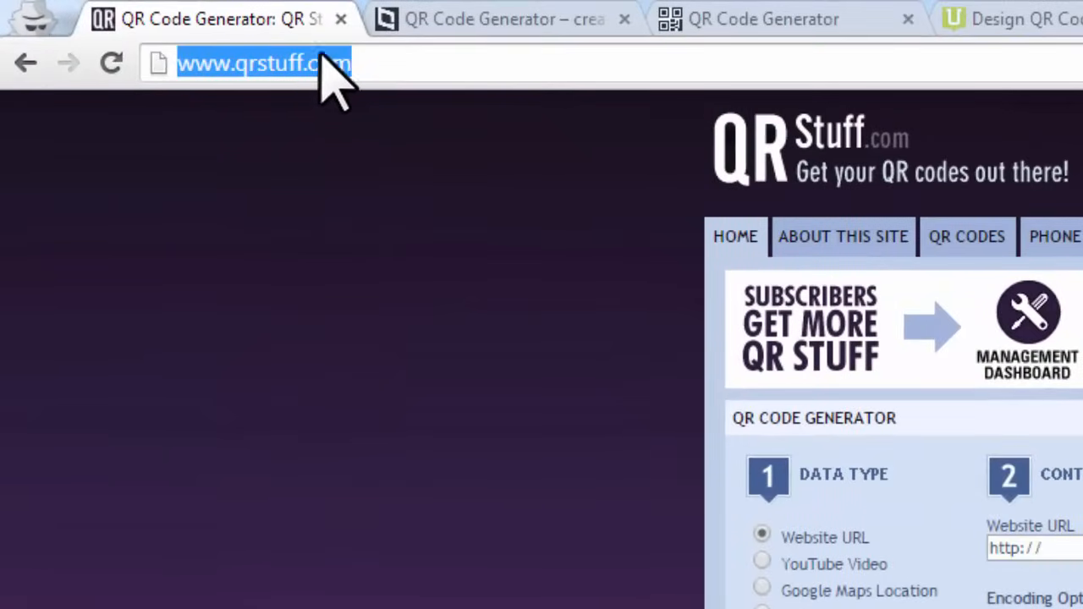
pyautogui.moveTo(291, 81)
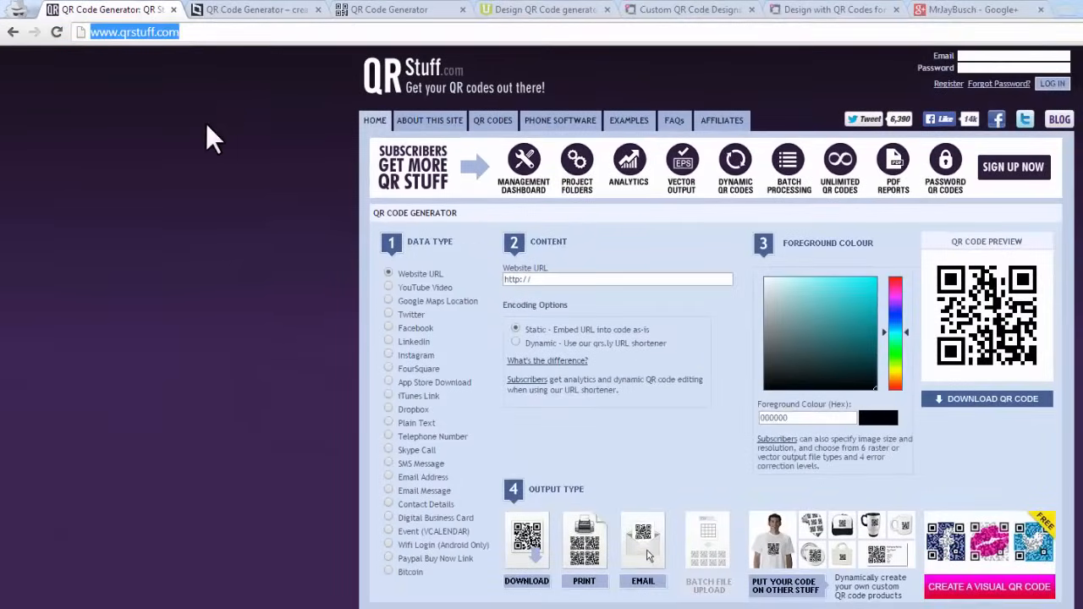
pyautogui.moveTo(296, 194)
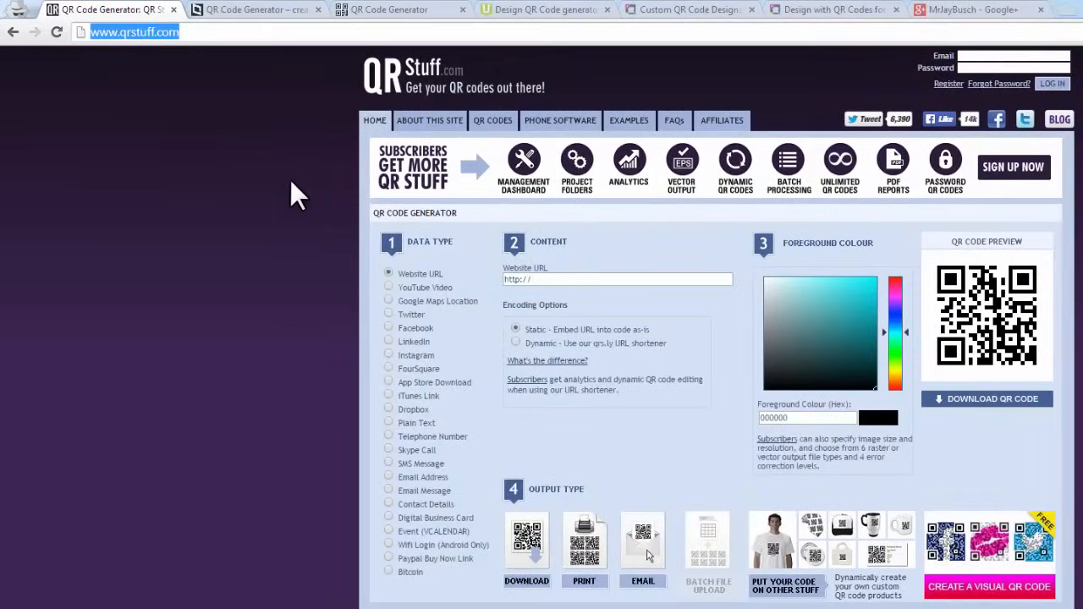
pyautogui.moveTo(398, 241)
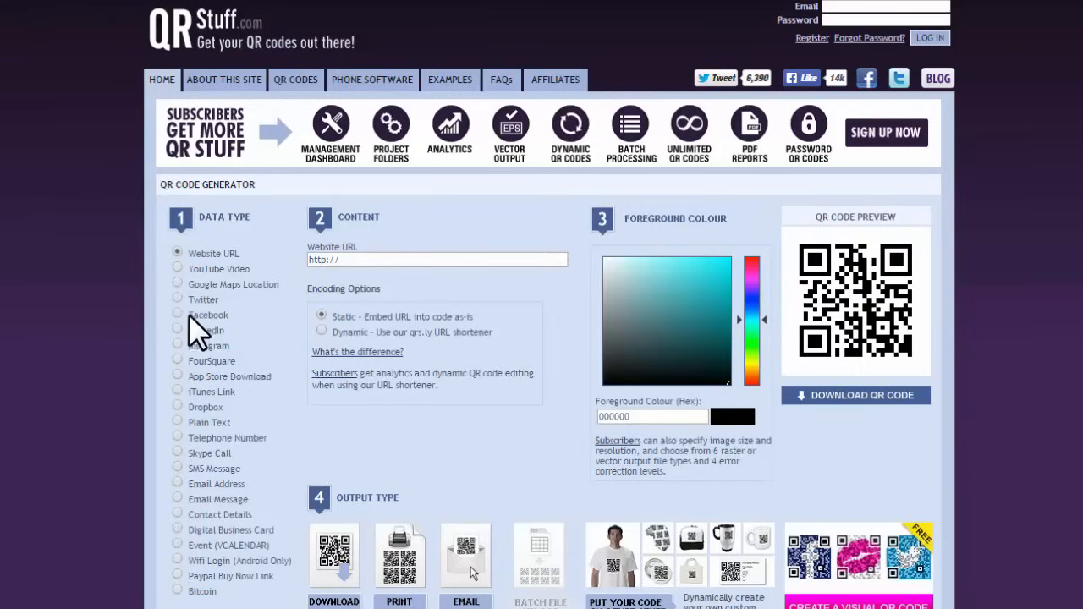
pyautogui.moveTo(188, 268)
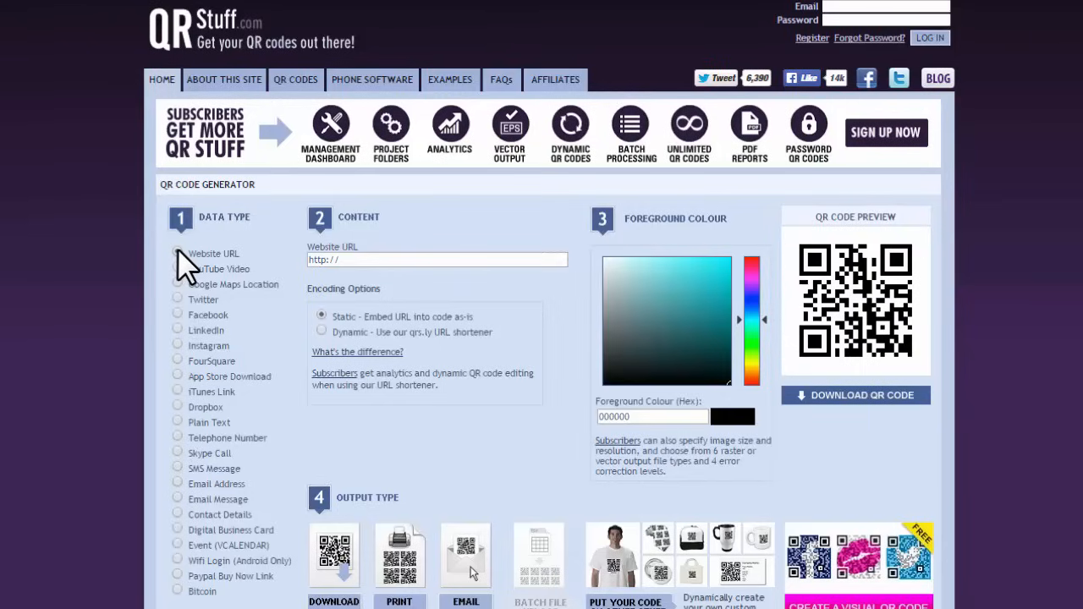
pyautogui.click(177, 254)
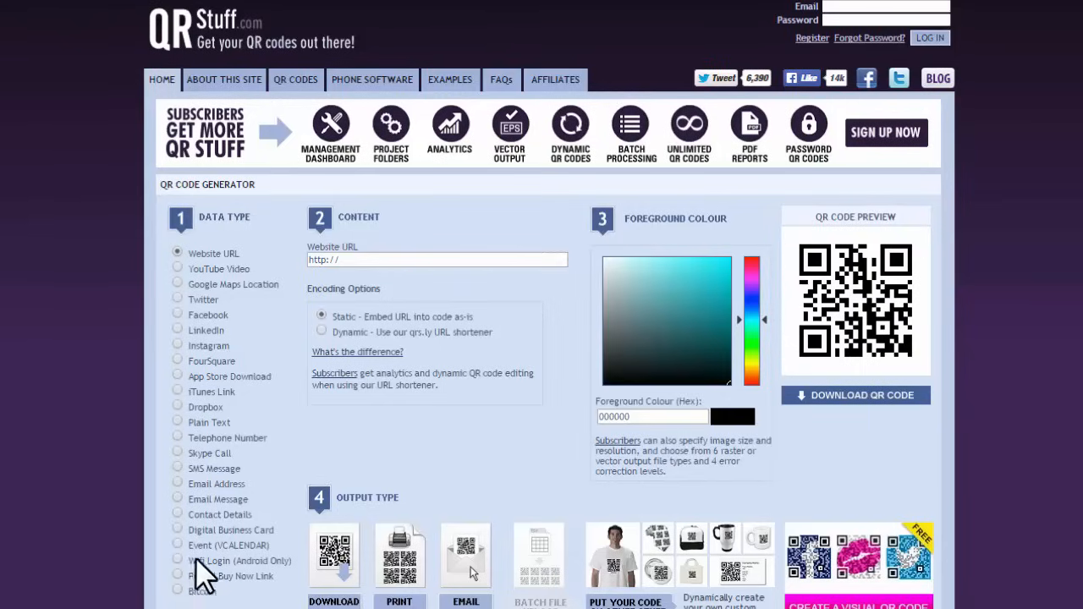
pyautogui.moveTo(200, 471)
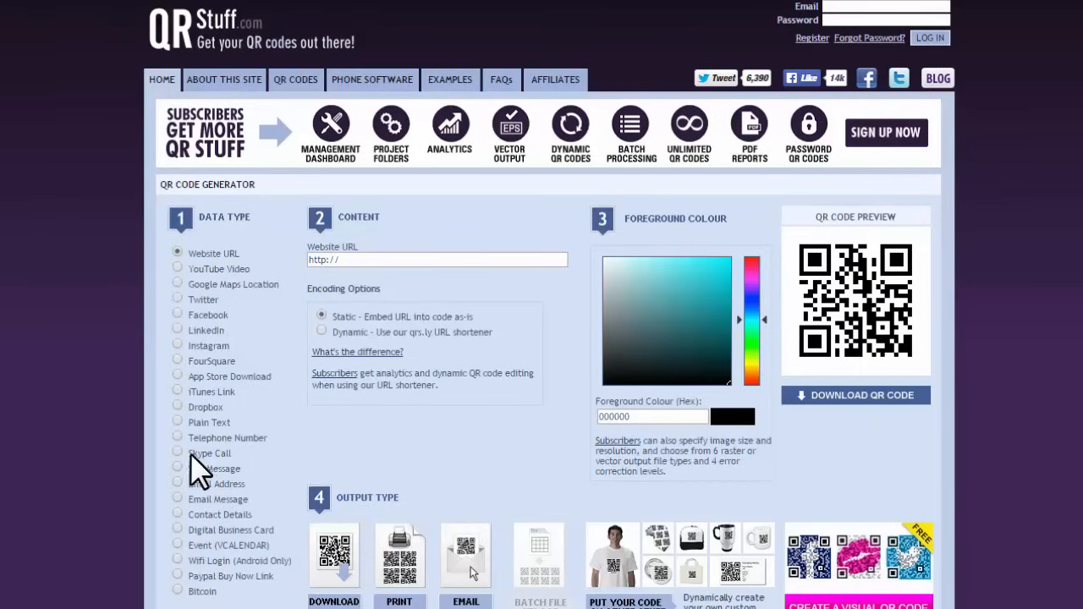
pyautogui.moveTo(166, 342)
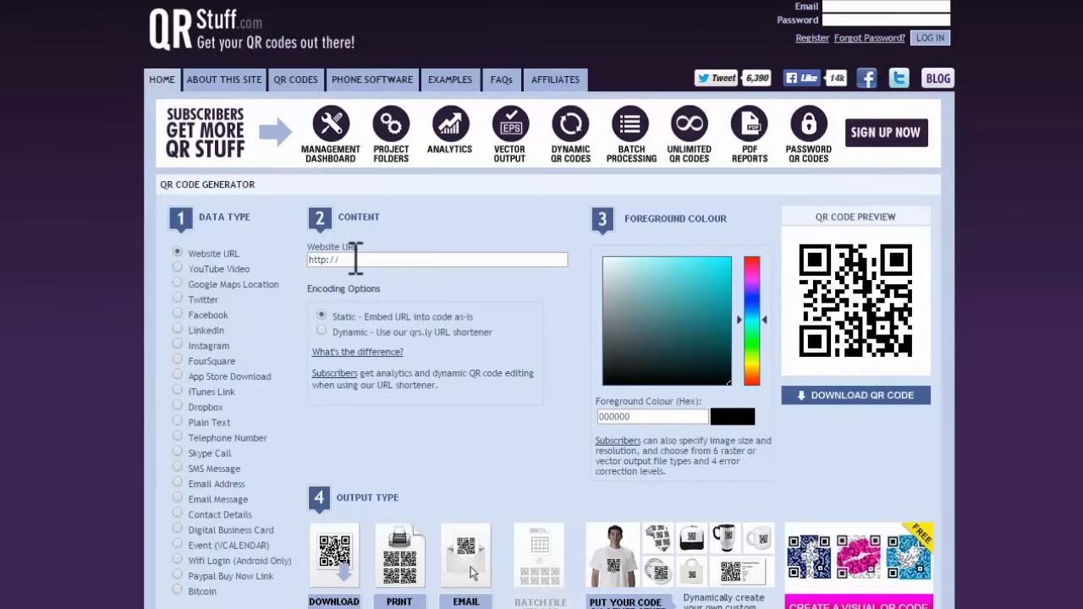
pyautogui.click(437, 259)
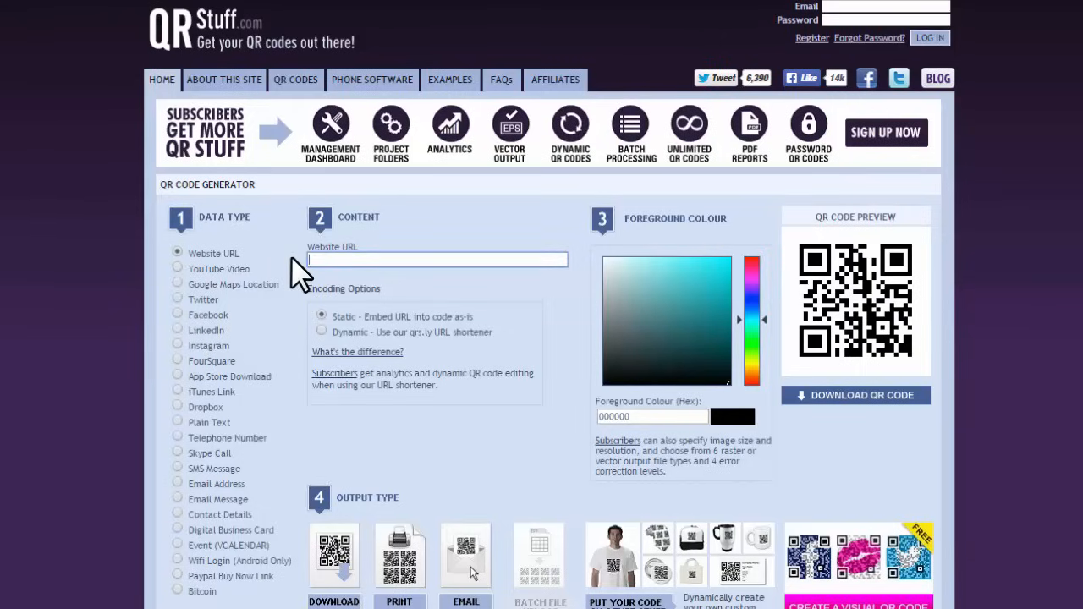
pyautogui.write('instructions101.c')
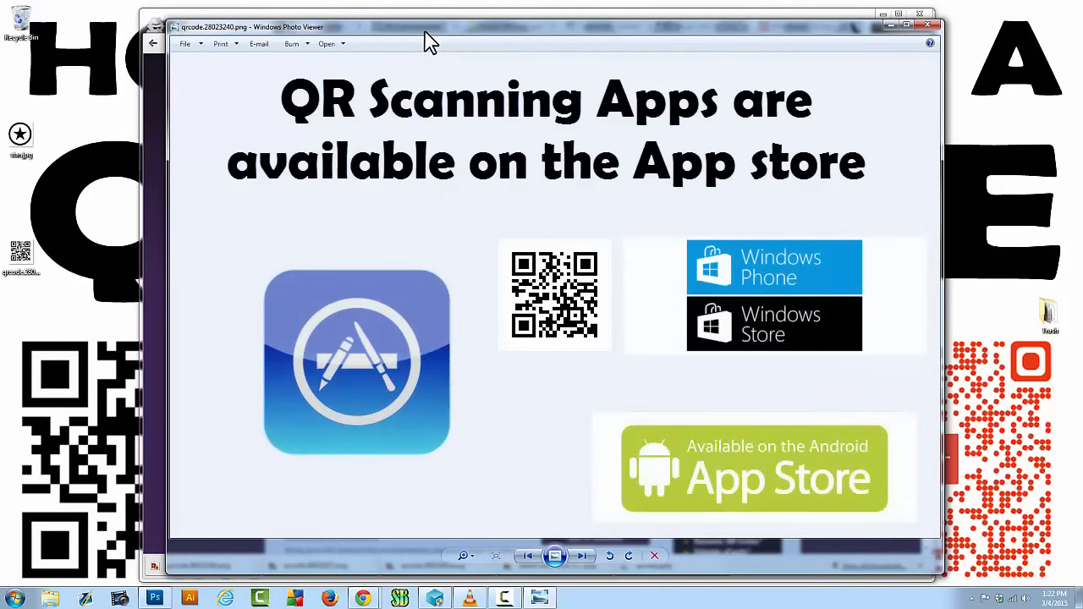
pyautogui.moveTo(487, 35)
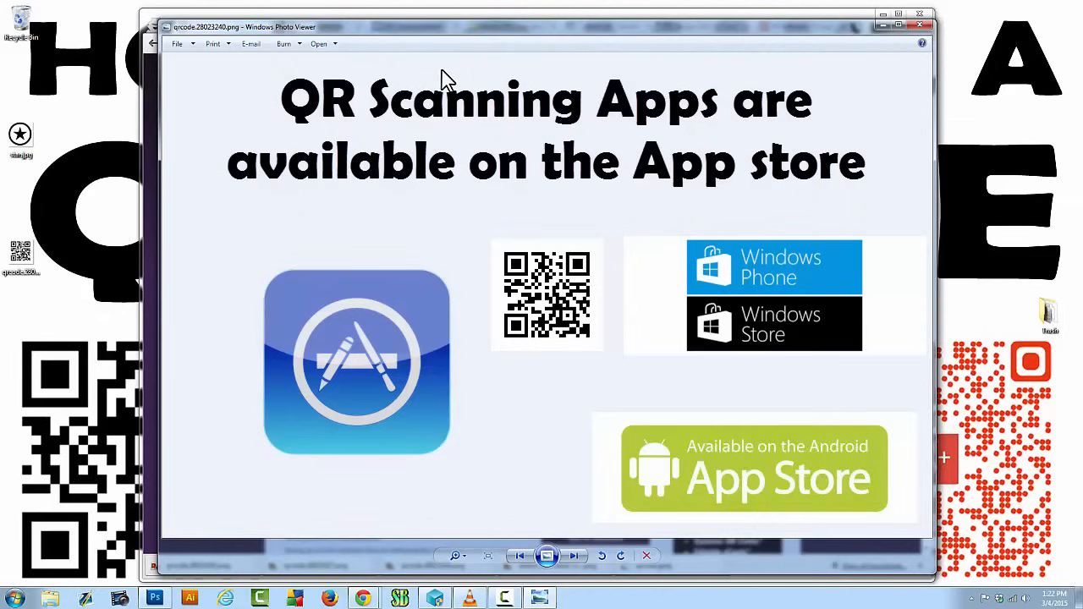
pyautogui.moveTo(474, 115)
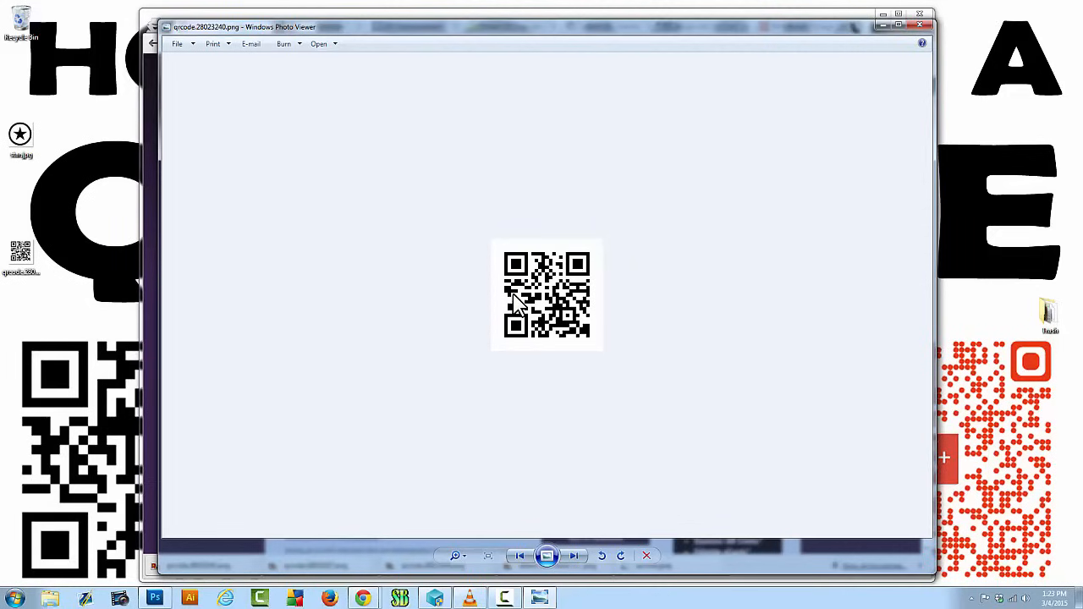
pyautogui.moveTo(741, 199)
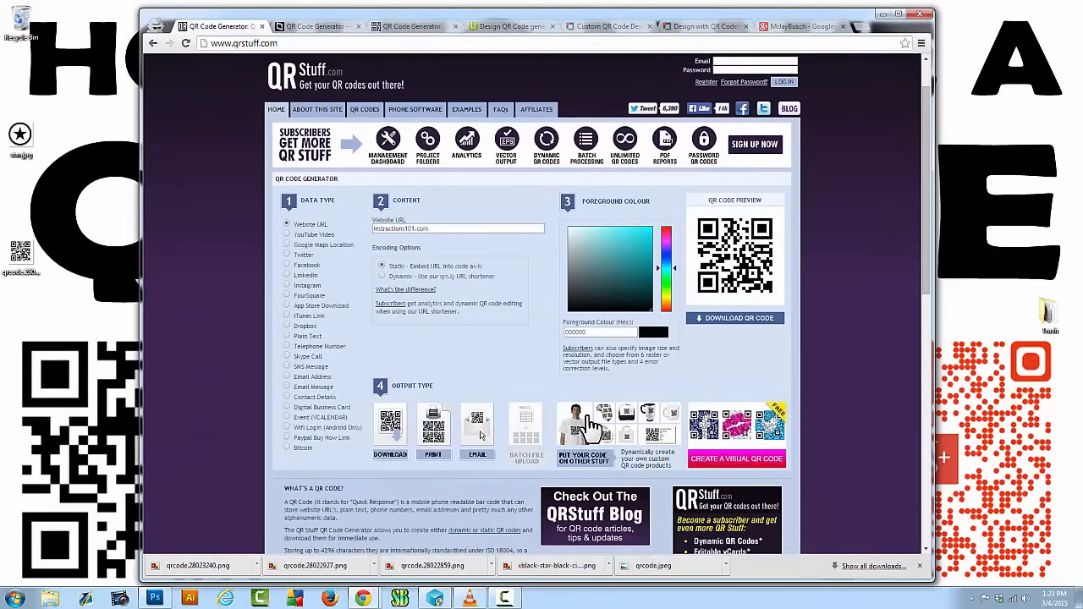
pyautogui.moveTo(609, 382)
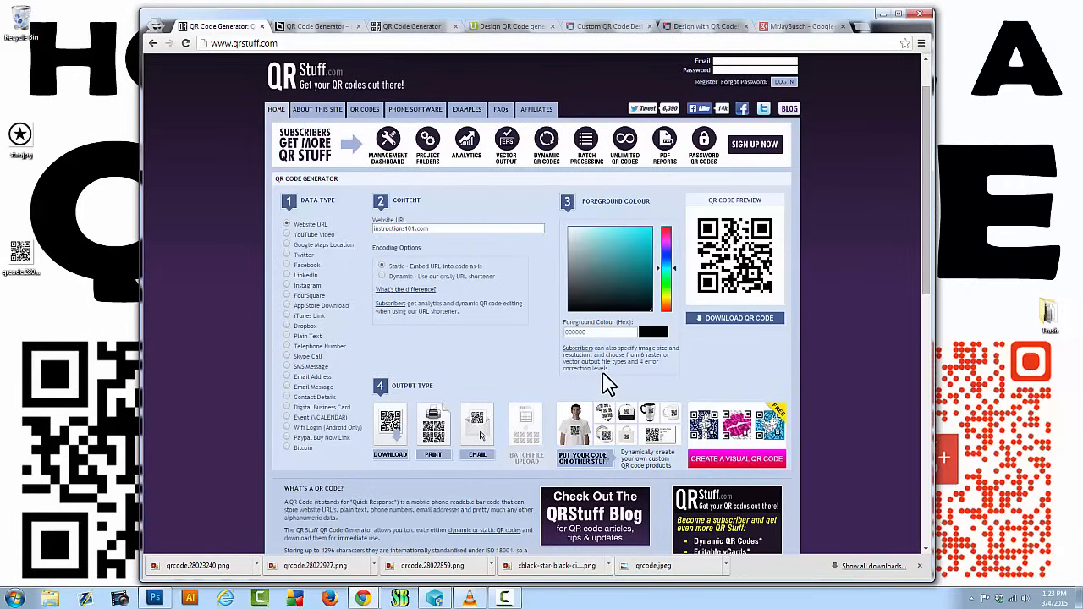
pyautogui.moveTo(601, 330)
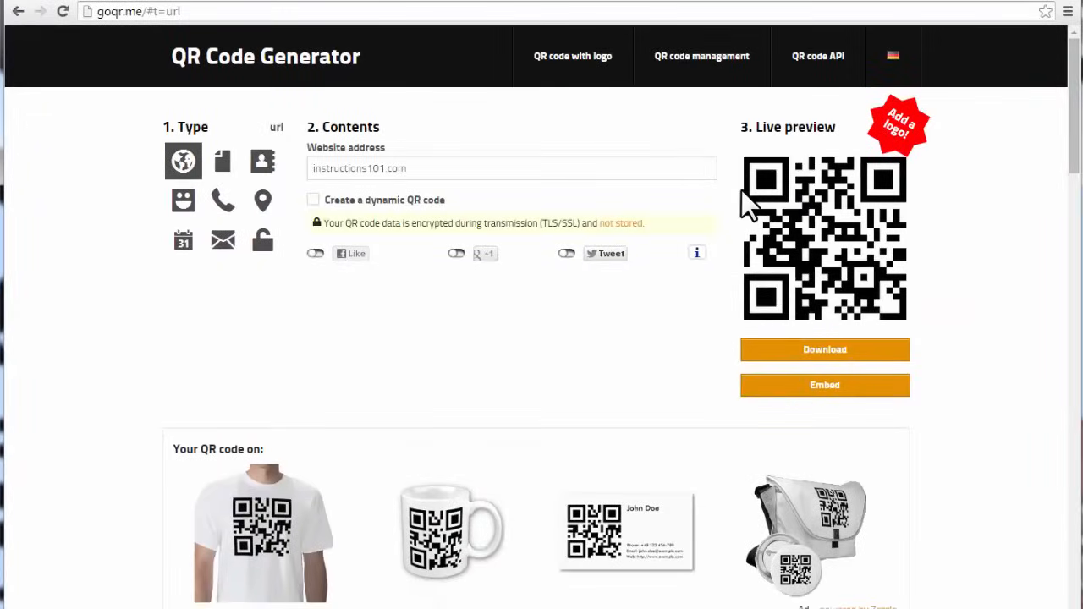
pyautogui.moveTo(183, 161)
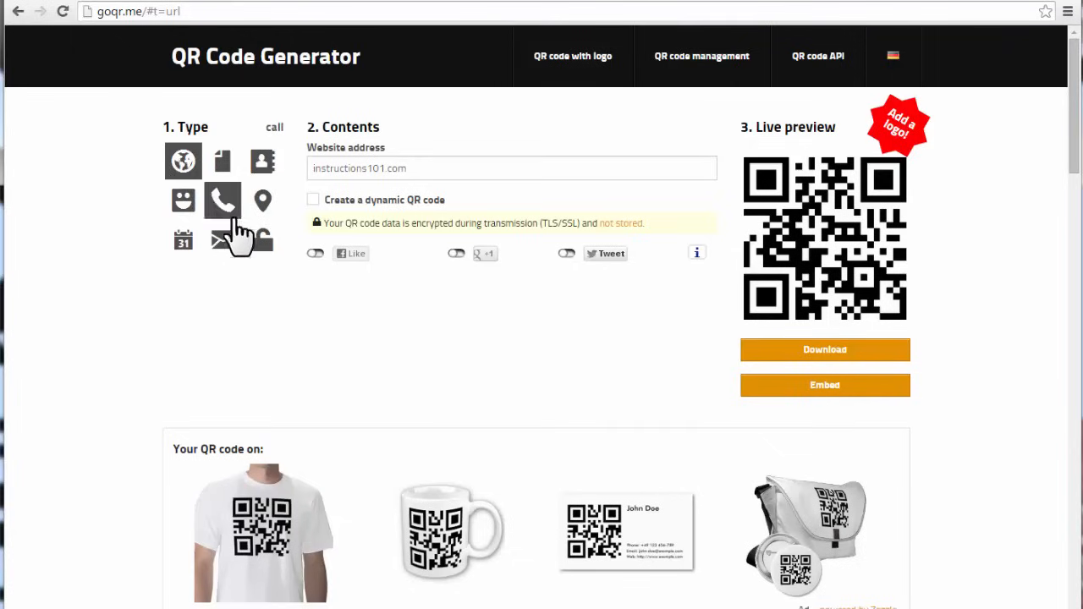
# - Place the insertion point after instructions101.com in the goQR.me address field
pyautogui.click(183, 161)
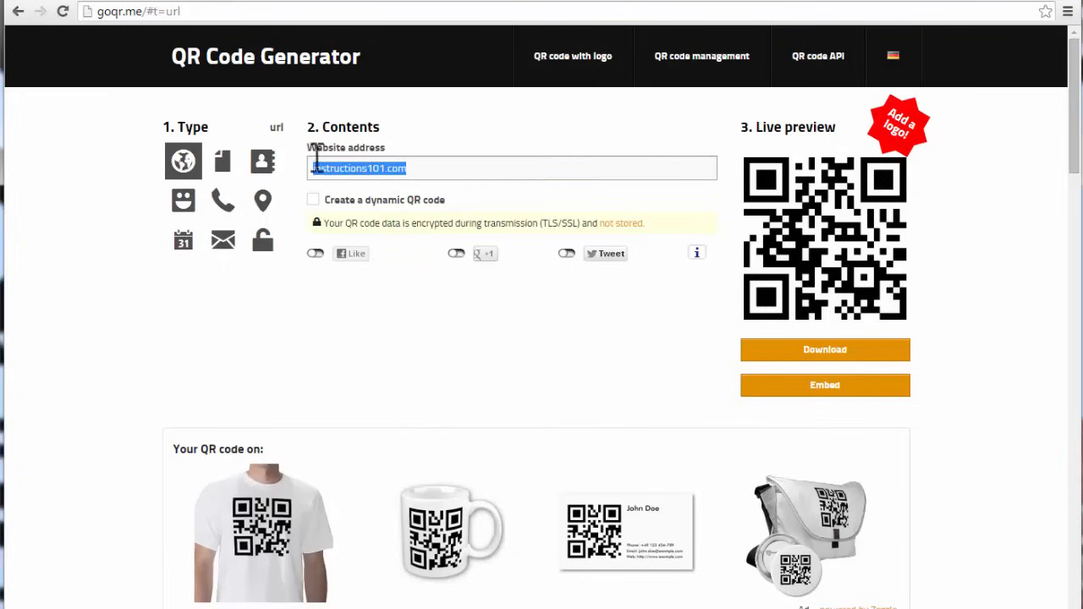
pyautogui.click(420, 167)
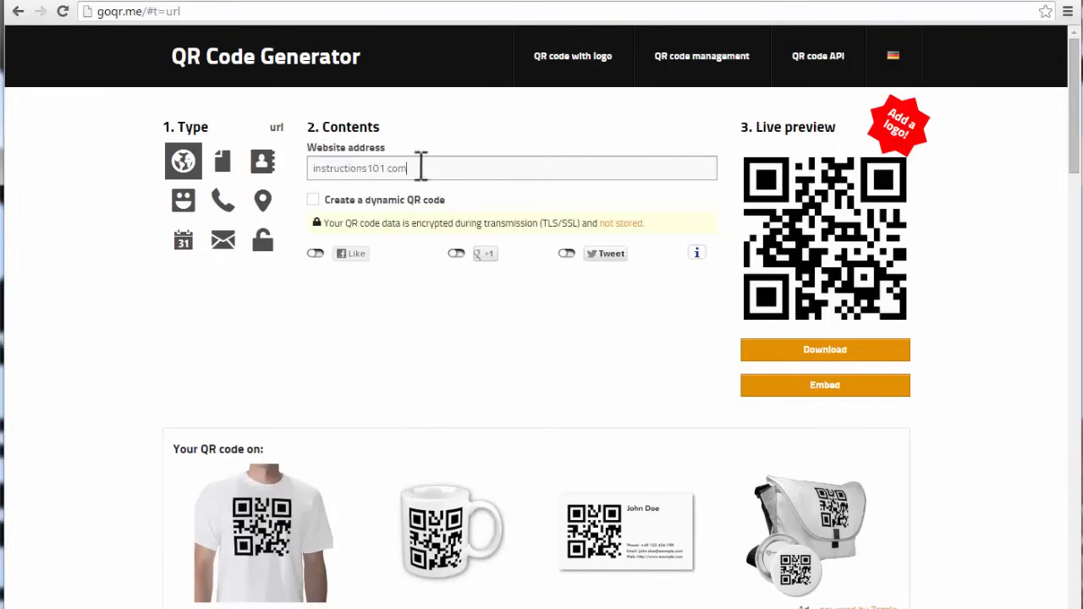
# - Bring up the Download QR Code options for the instructions101.com code
pyautogui.click(825, 349)
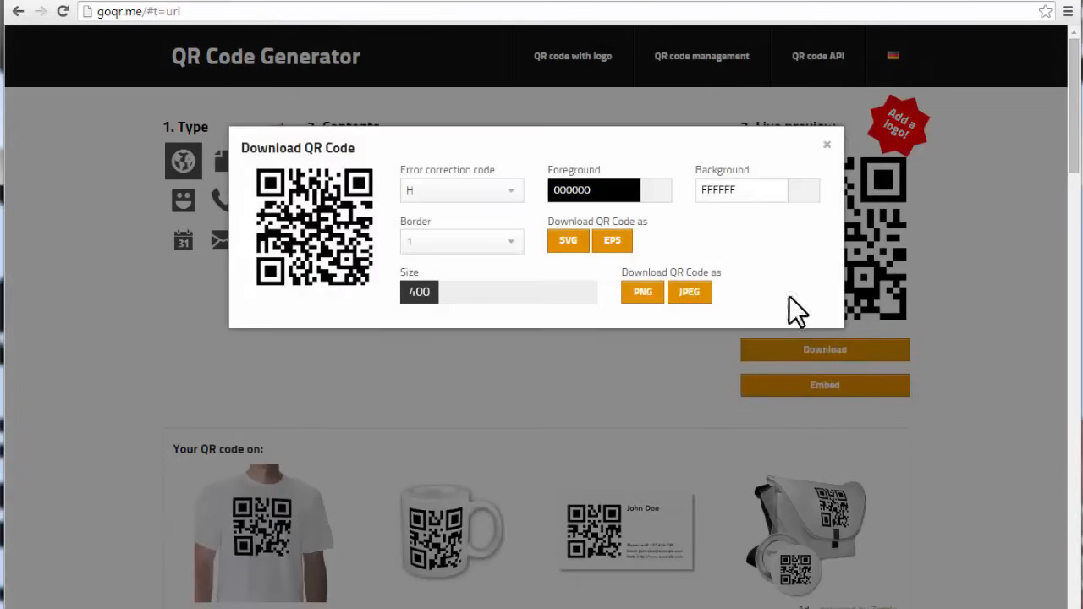
pyautogui.moveTo(494, 234)
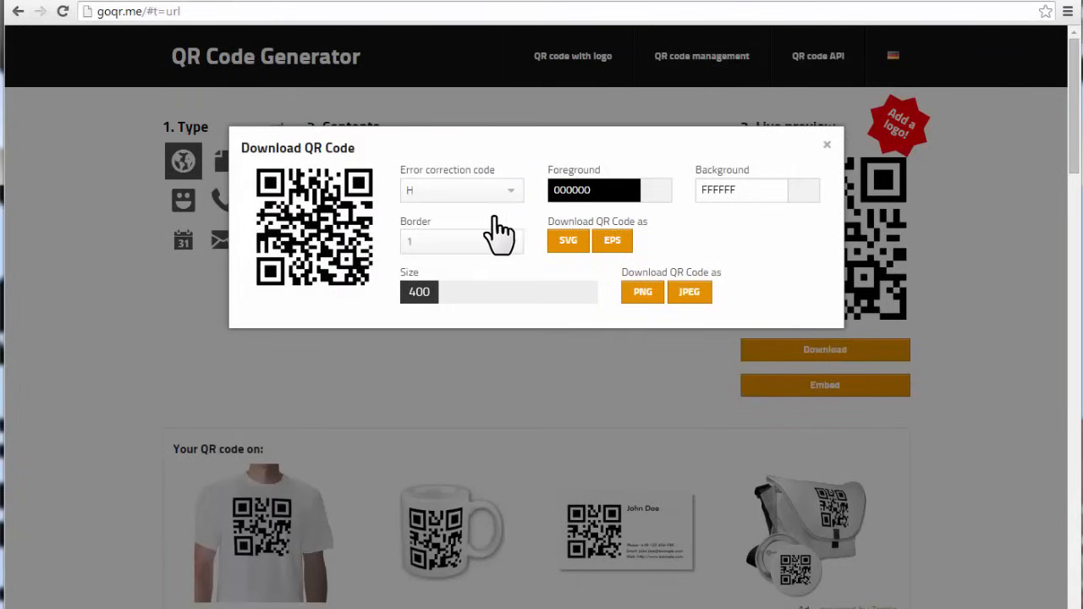
pyautogui.moveTo(504, 284)
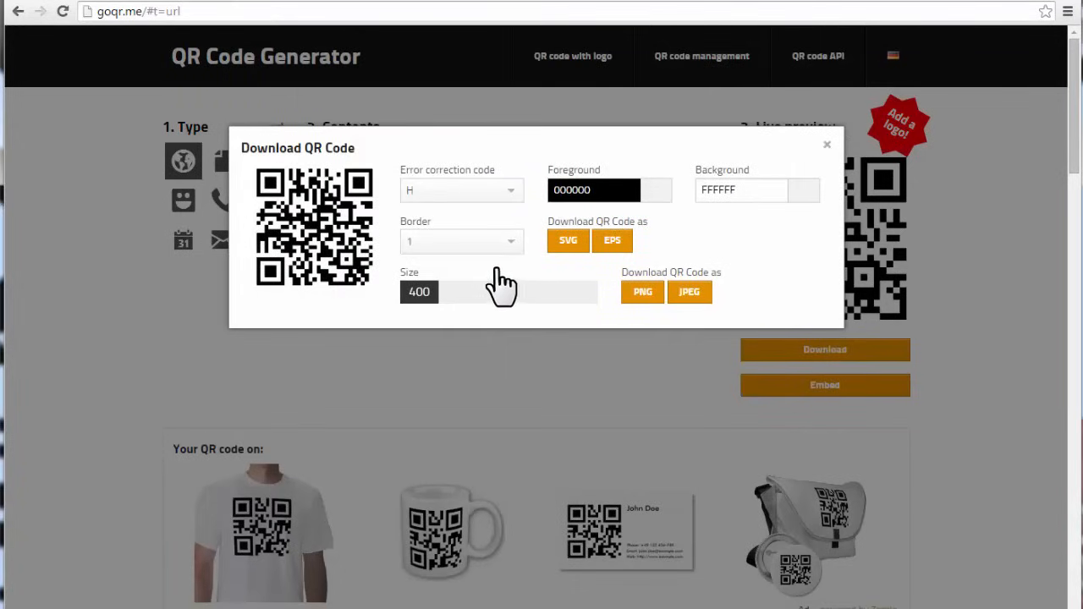
pyautogui.moveTo(691, 291)
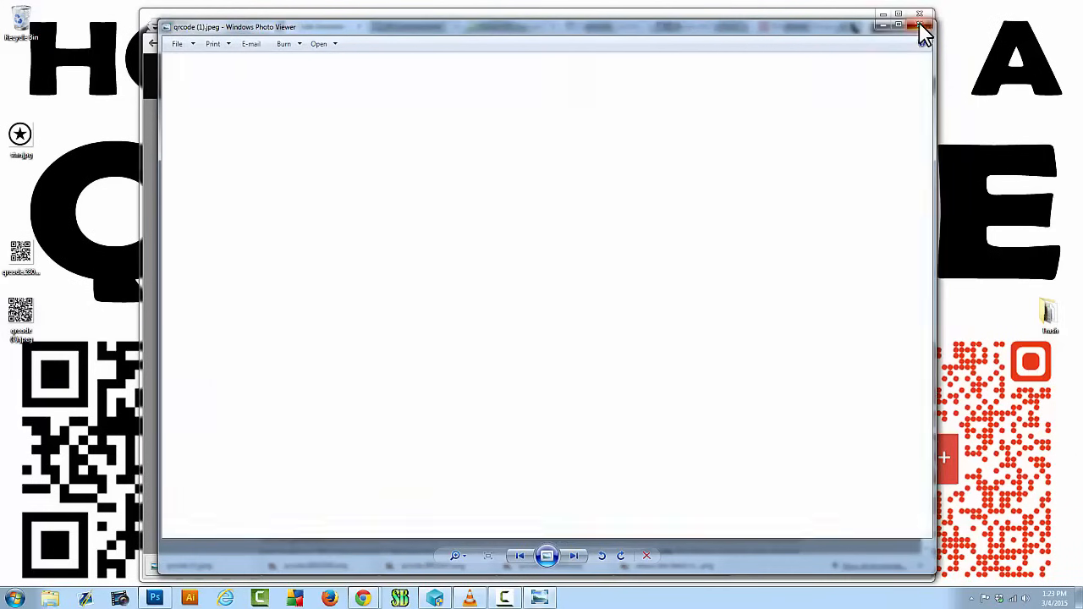
# - Close the Windows Photo Viewer showing the downloaded QR code
pyautogui.click(921, 13)
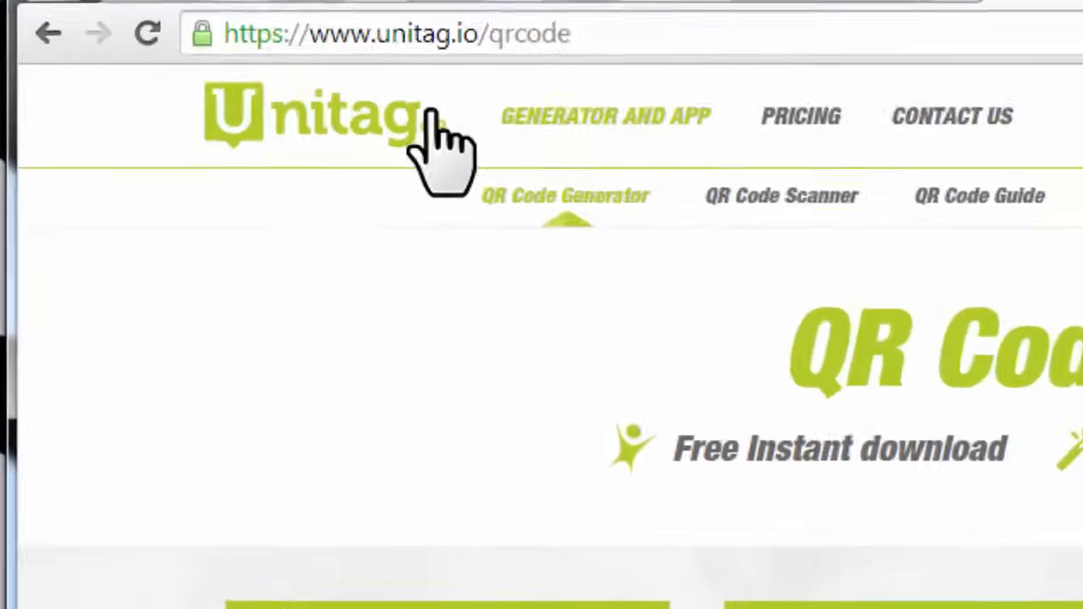
# - Go to unitag.io/qrcode and scroll to the QR code type section
pyautogui.click(449, 35)
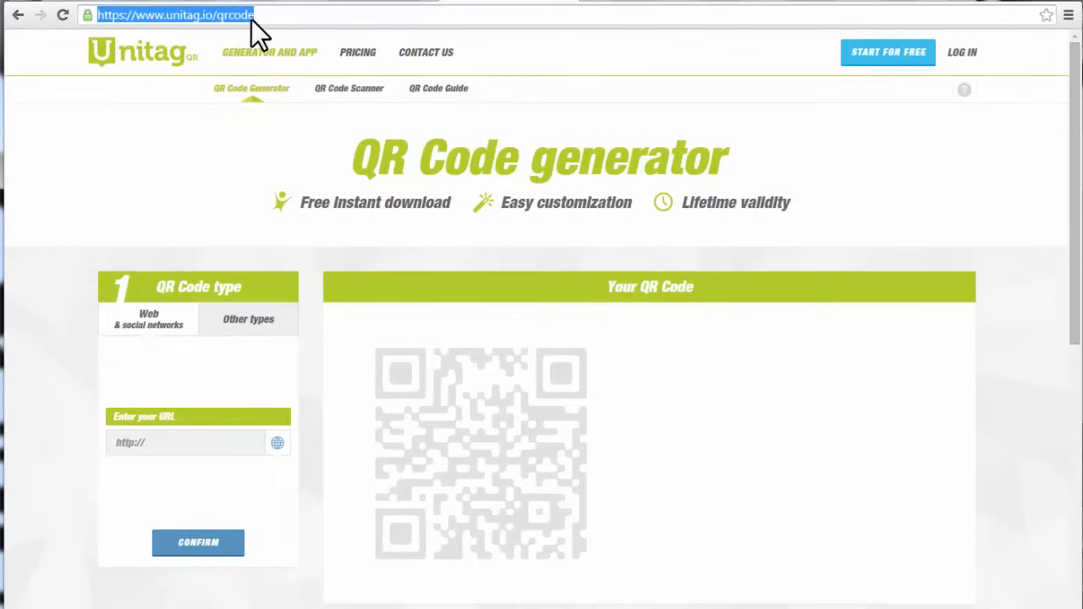
pyautogui.moveTo(274, 89)
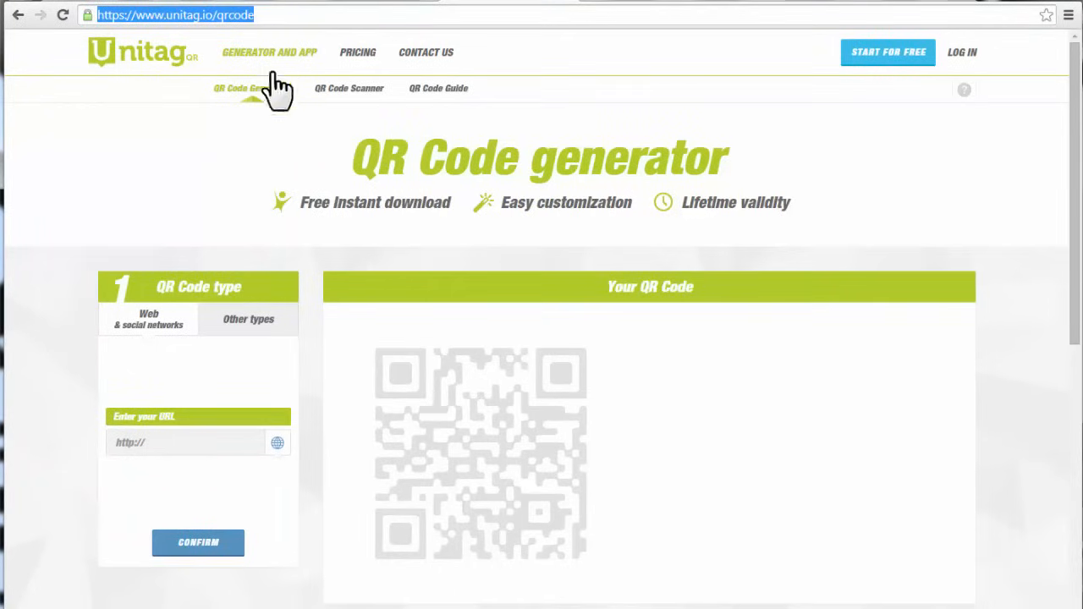
pyautogui.scroll(-3)
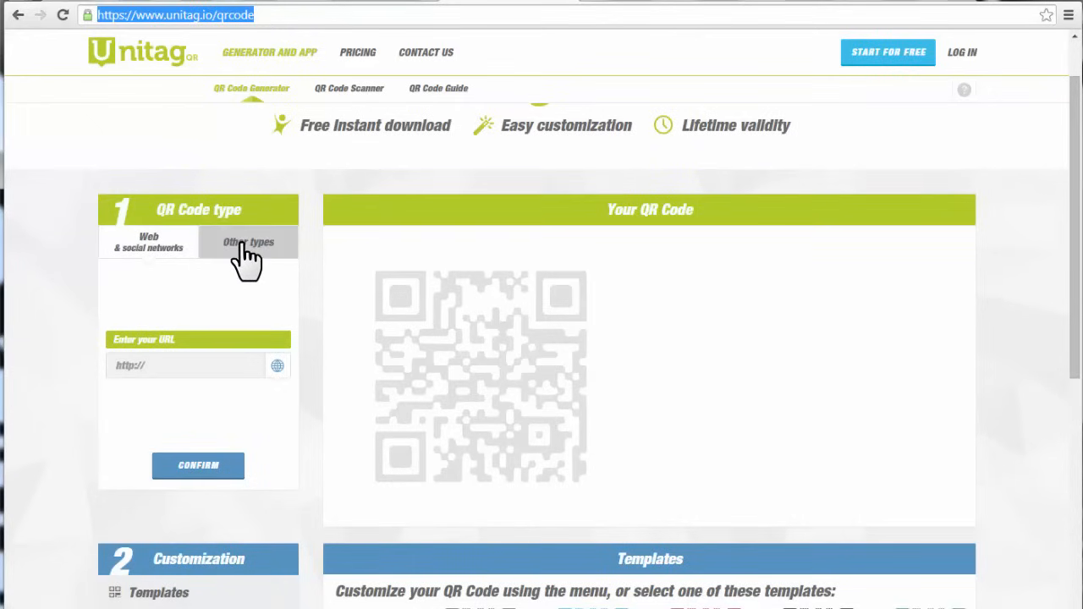
pyautogui.click(247, 242)
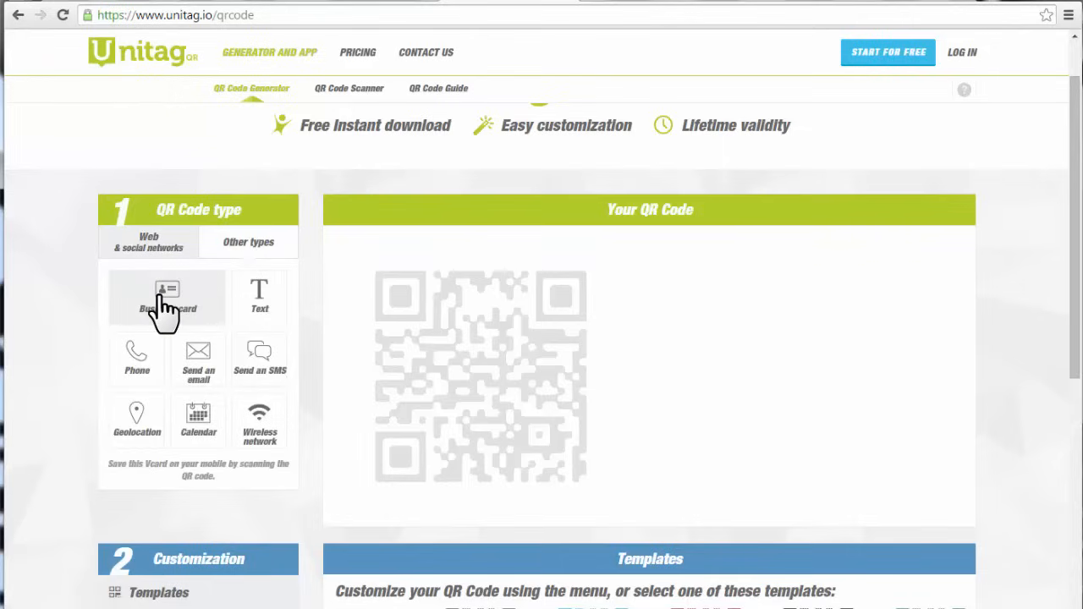
pyautogui.click(166, 298)
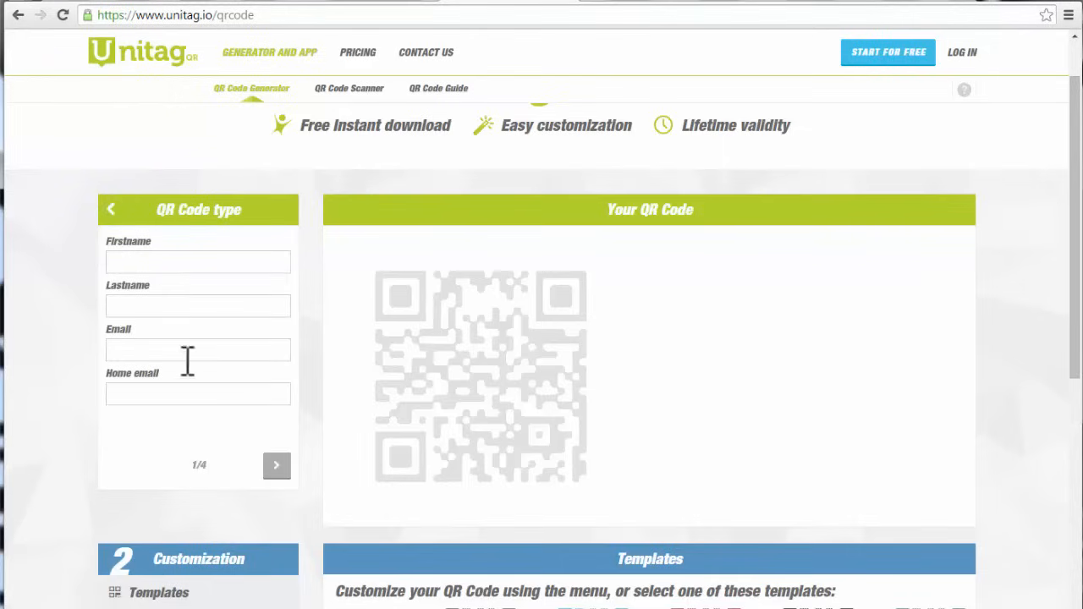
pyautogui.moveTo(111, 209)
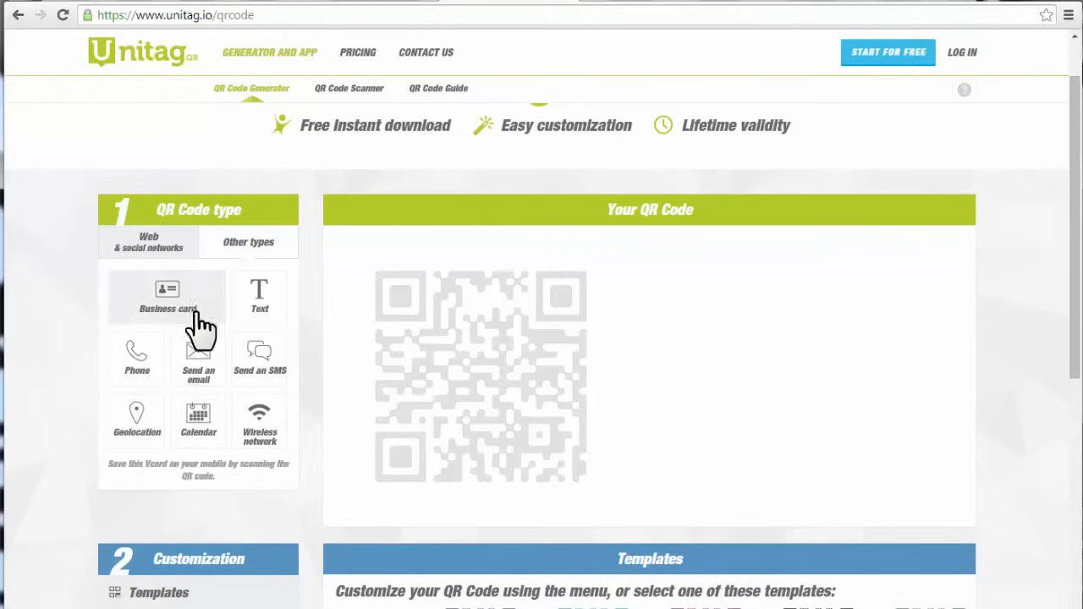
pyautogui.click(149, 241)
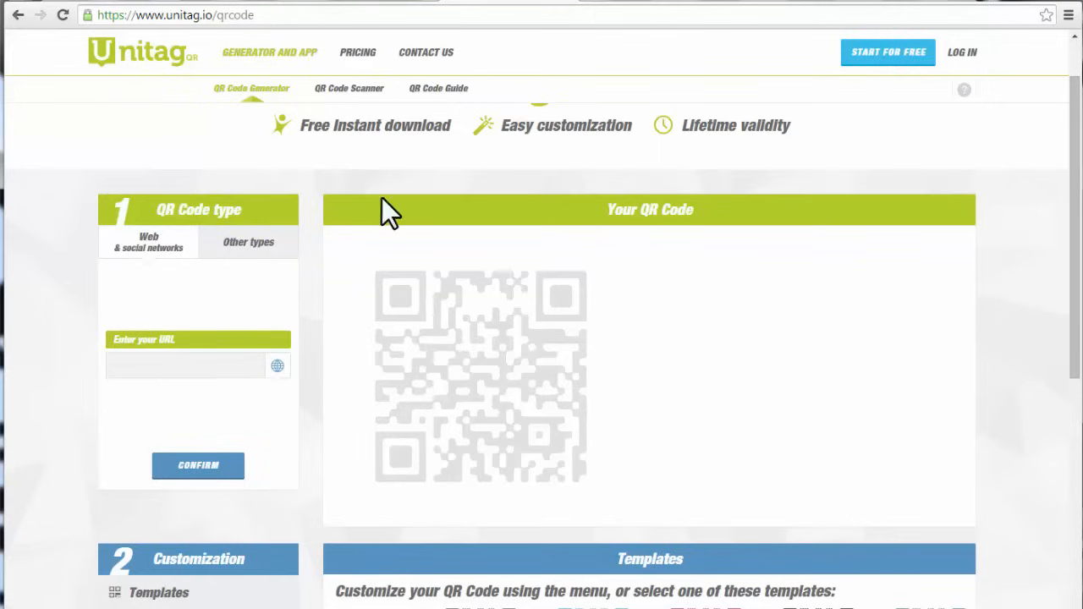
pyautogui.moveTo(889, 17)
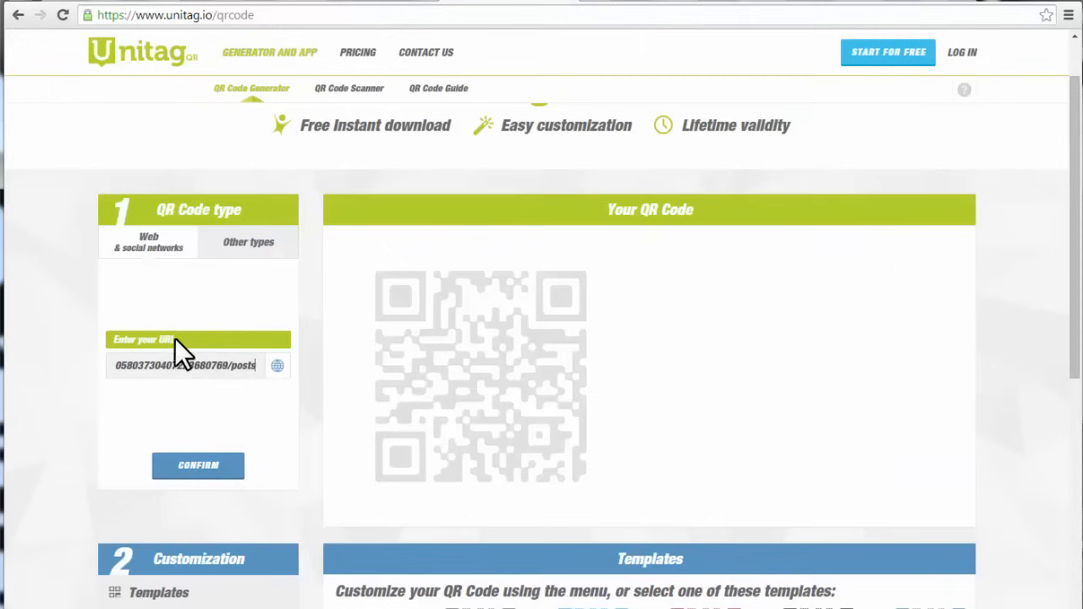
# - Confirm the Google+ profile URL to generate the code and scroll to the templates
pyautogui.click(198, 466)
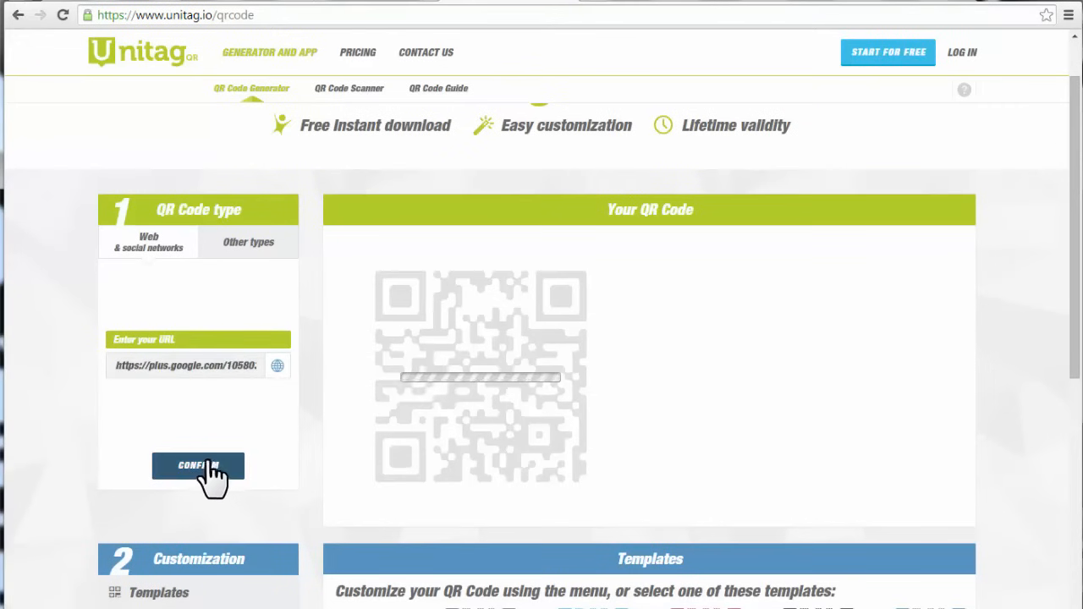
pyautogui.click(198, 466)
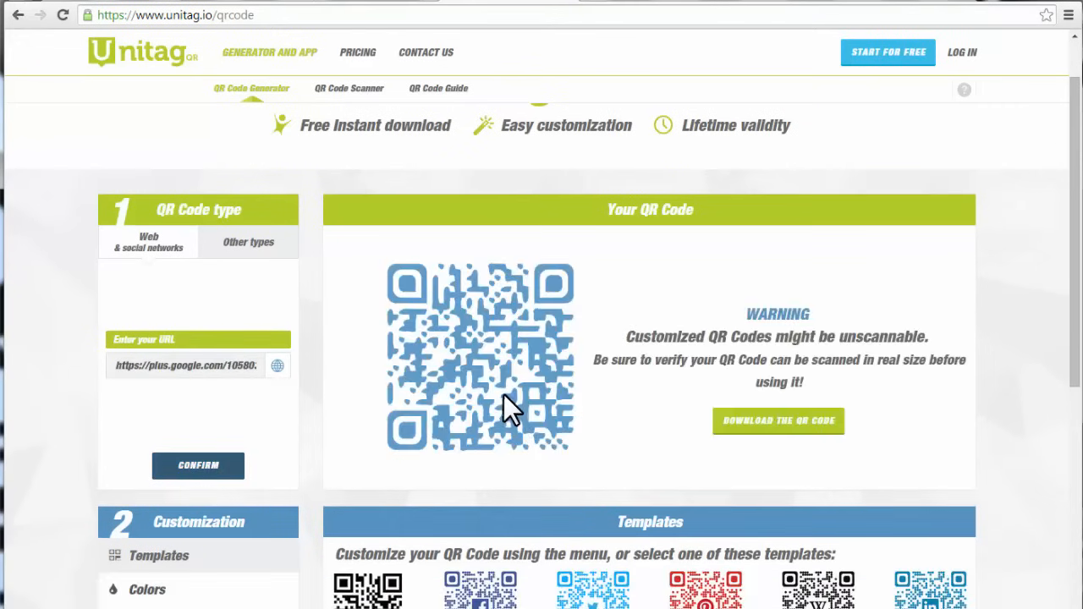
pyautogui.scroll(-3)
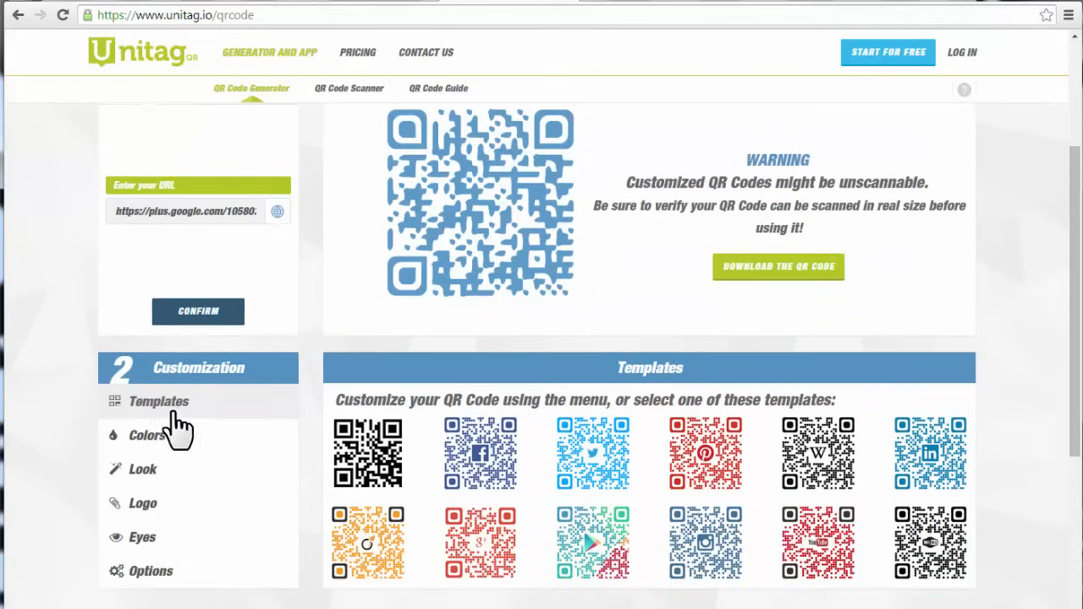
pyautogui.moveTo(381, 453)
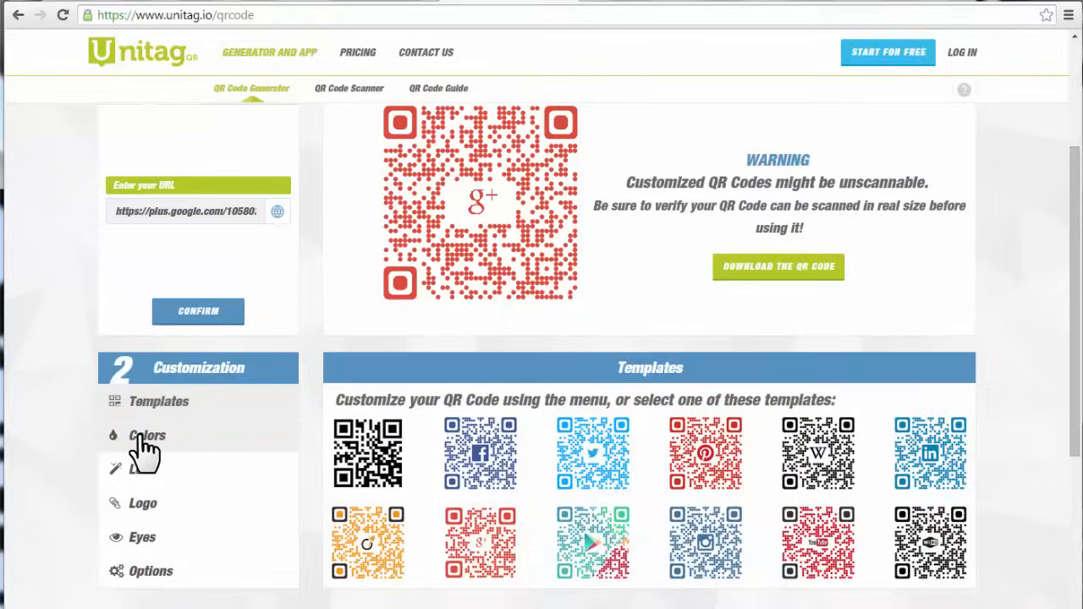
# - Switch Colors to Overlayed Image, then move on to the Look settings
pyautogui.click(147, 435)
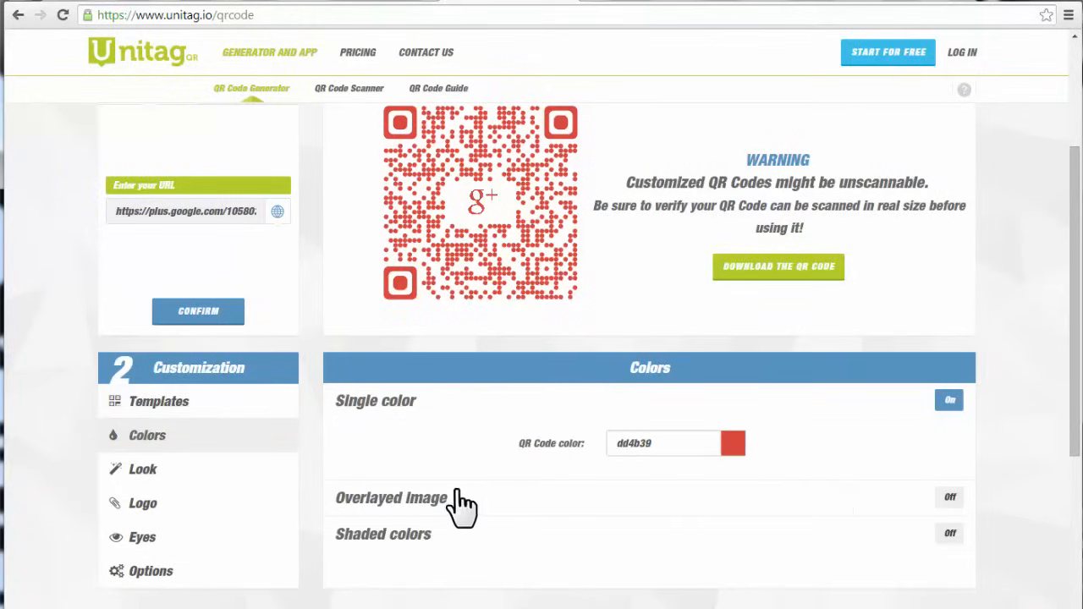
pyautogui.click(949, 498)
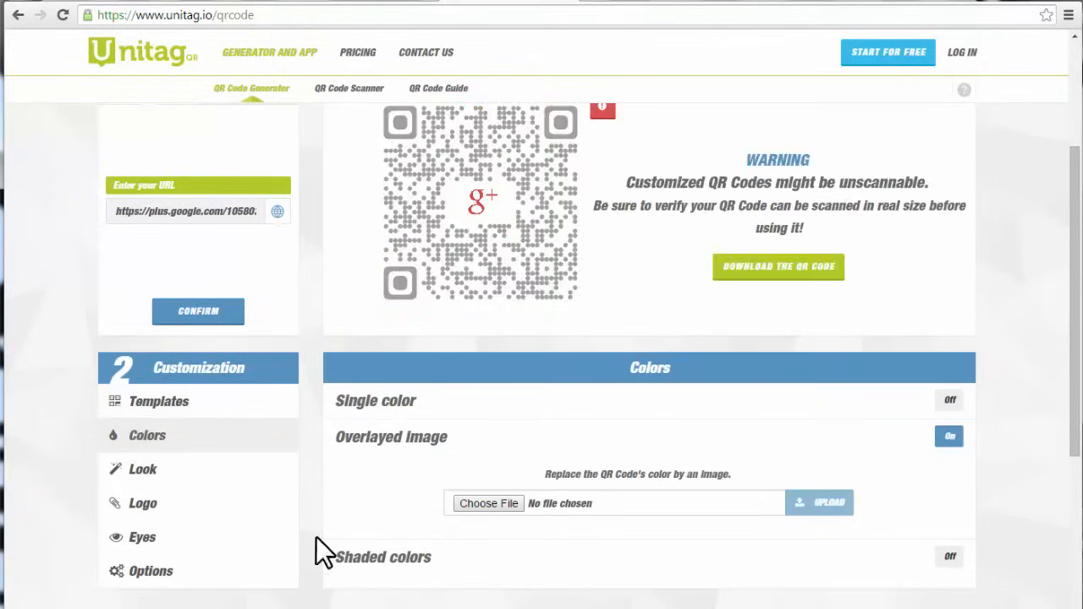
pyautogui.click(142, 469)
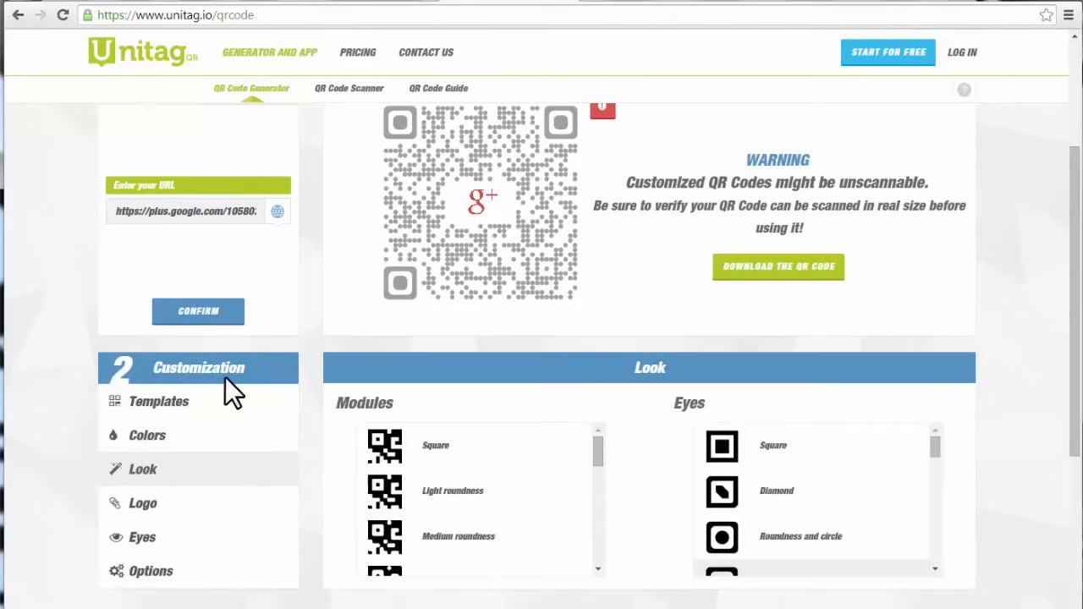
pyautogui.moveTo(69, 549)
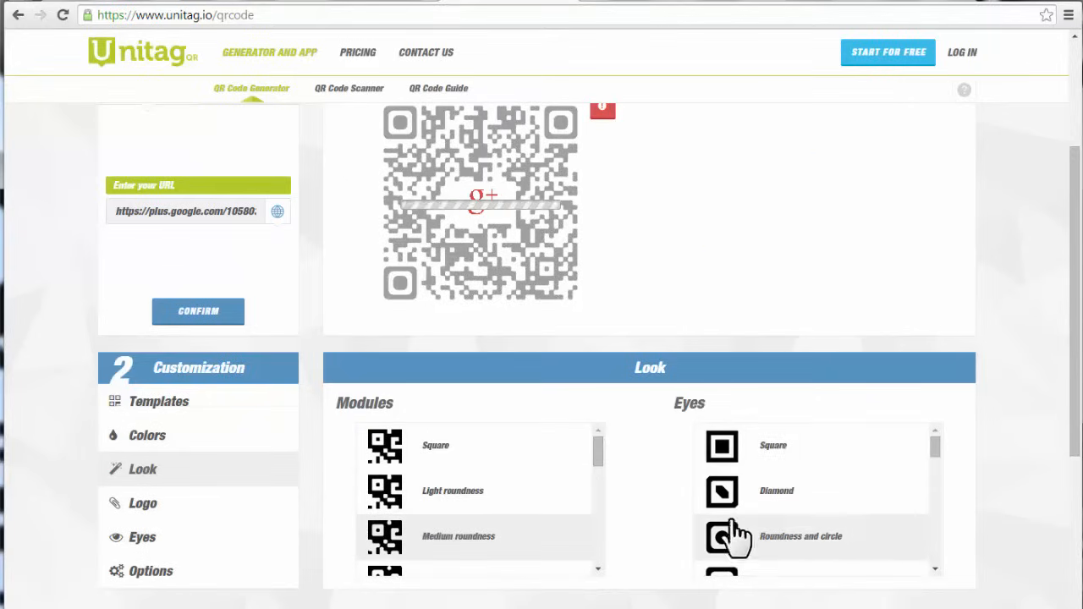
# - Upload star.jpg from the Desktop as the logo at the centre of the QR code
pyautogui.click(142, 502)
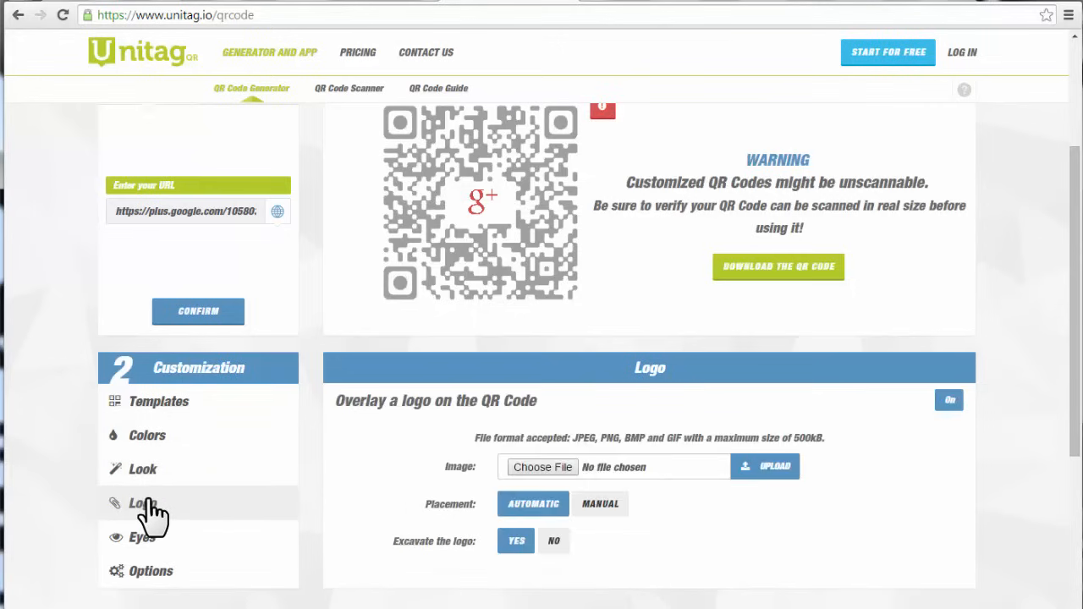
pyautogui.moveTo(542, 467)
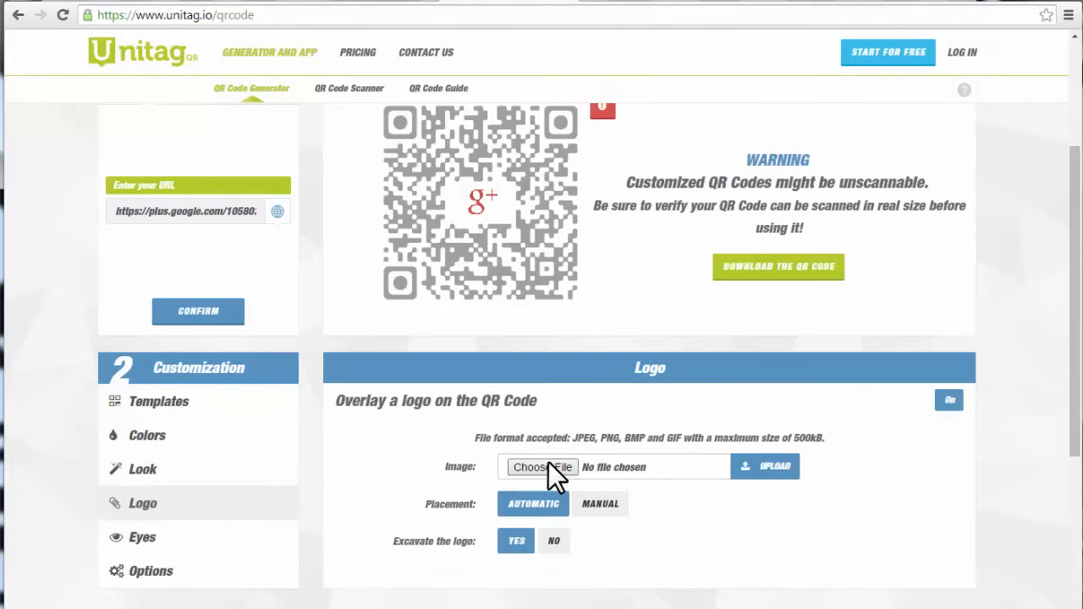
pyautogui.click(541, 467)
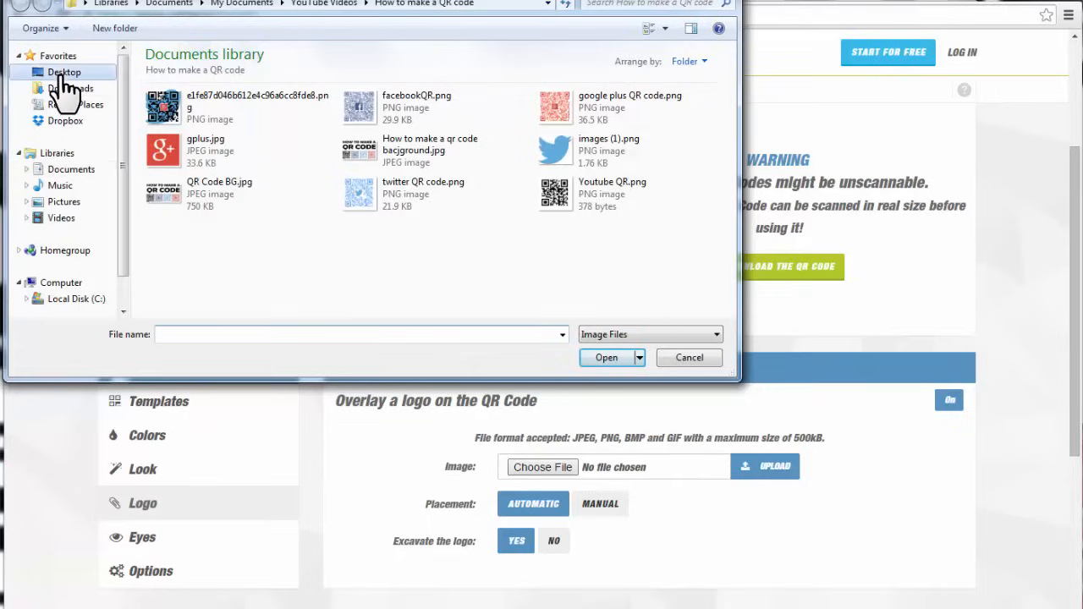
pyautogui.click(606, 357)
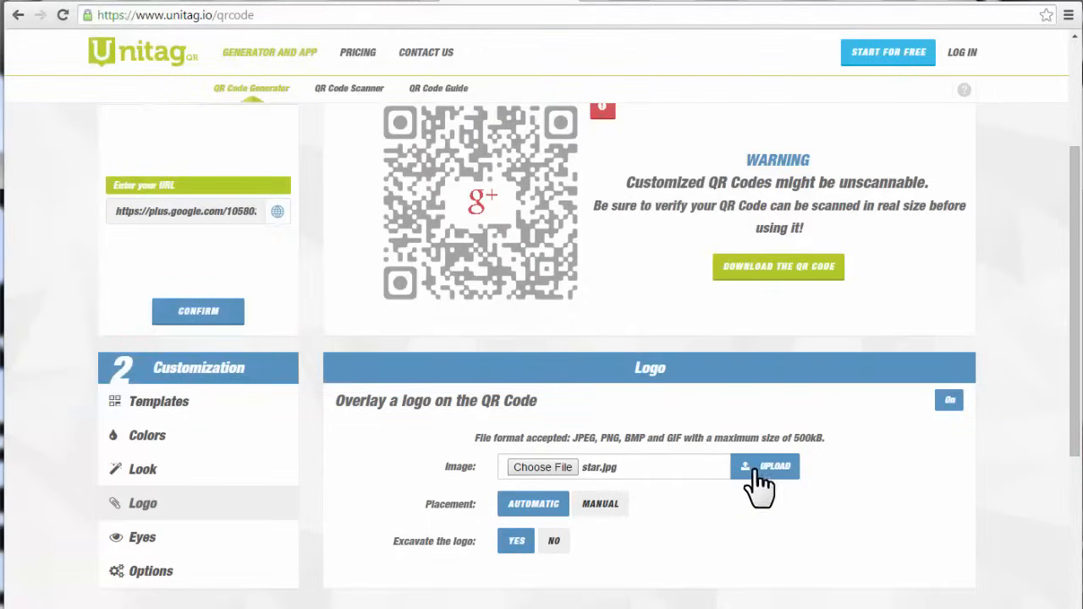
pyautogui.click(765, 467)
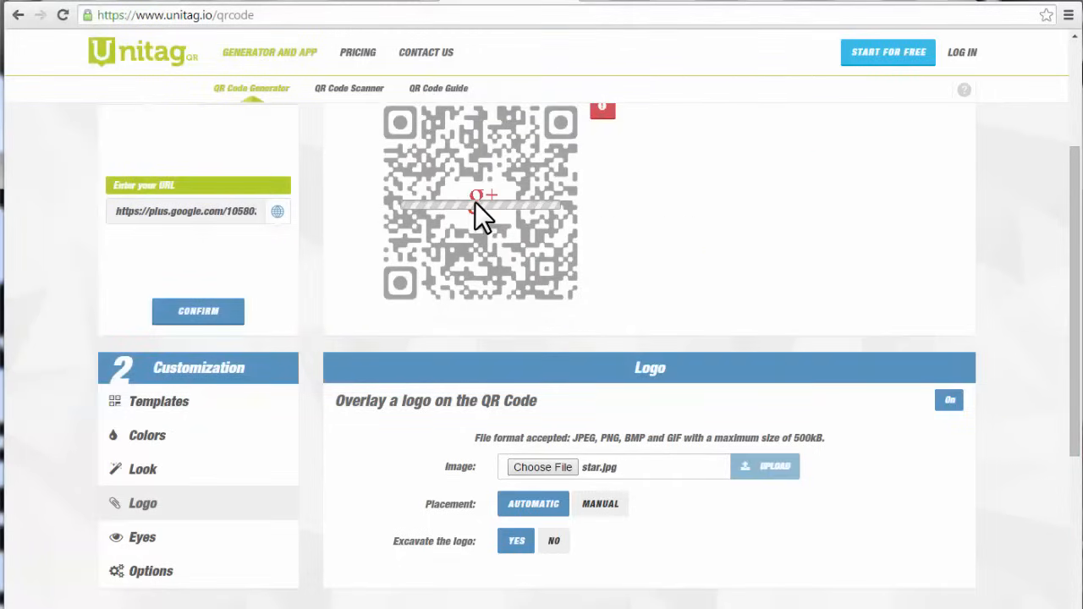
pyautogui.click(765, 467)
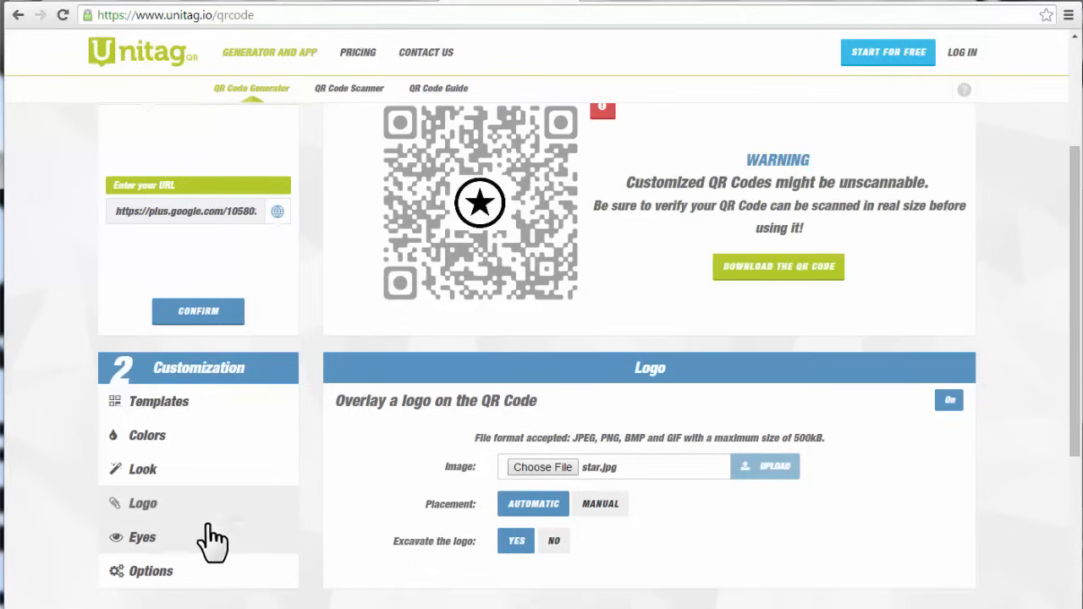
# - Review the Eyes and Options settings, then request download of the star-logo code
pyautogui.click(142, 539)
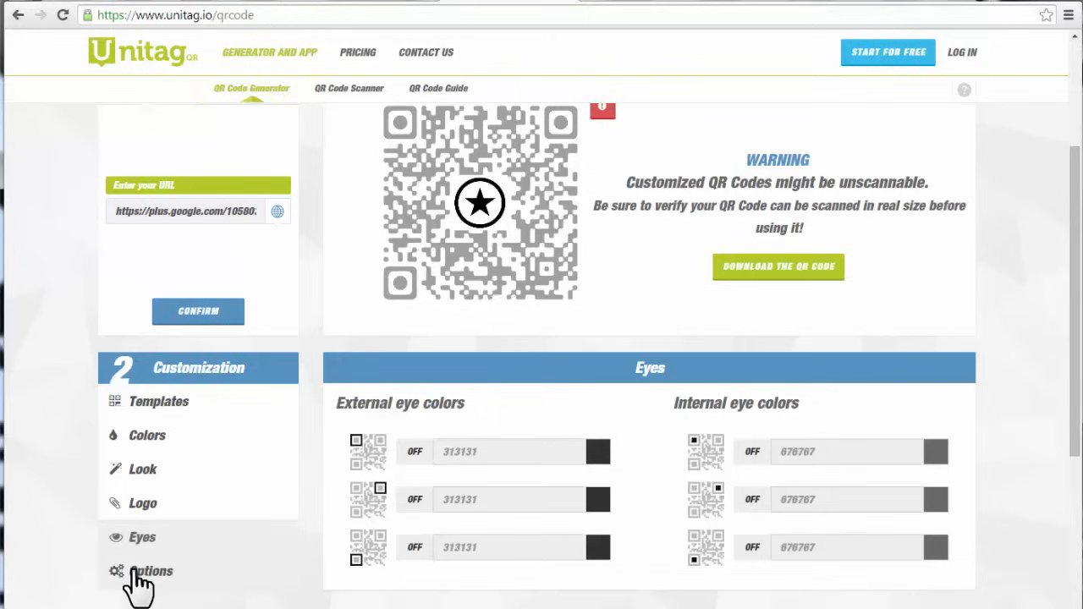
pyautogui.click(150, 571)
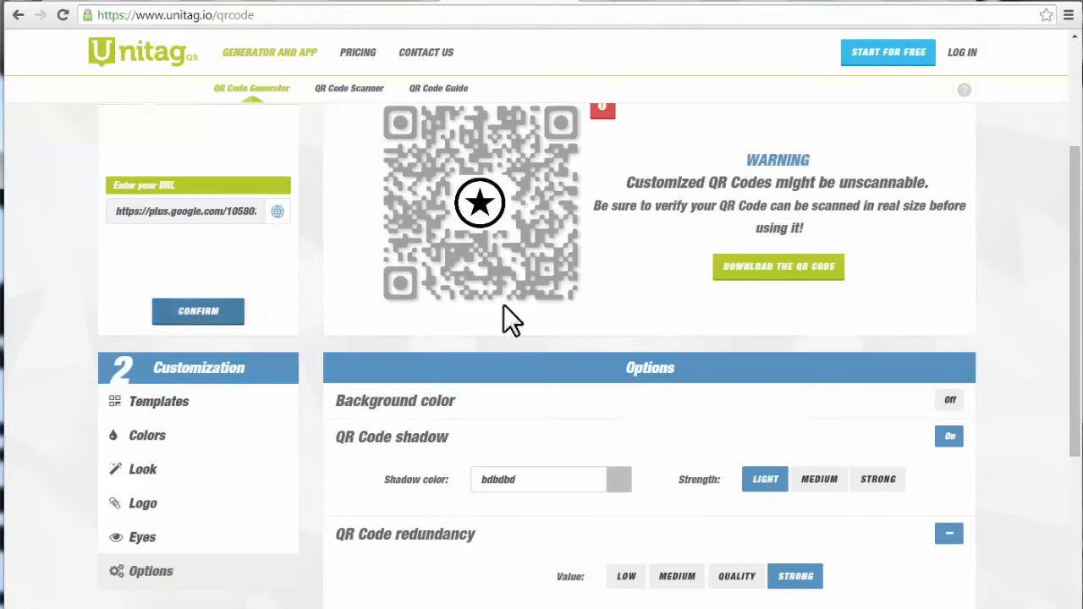
pyautogui.click(779, 267)
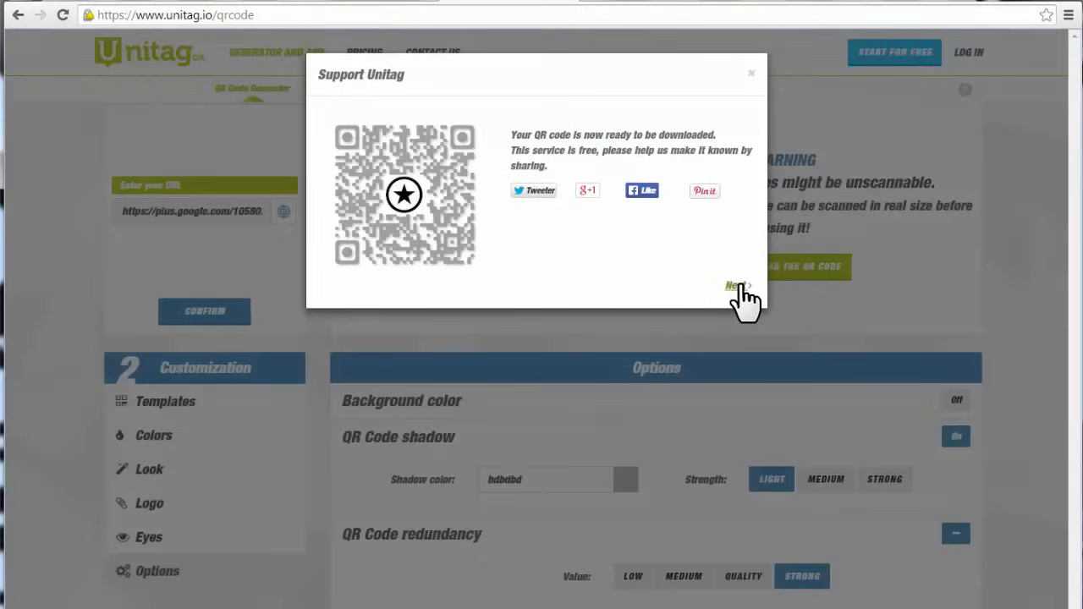
# - Continue past the Support Unitag notice, download the QR code zip, and show Templates
pyautogui.click(735, 286)
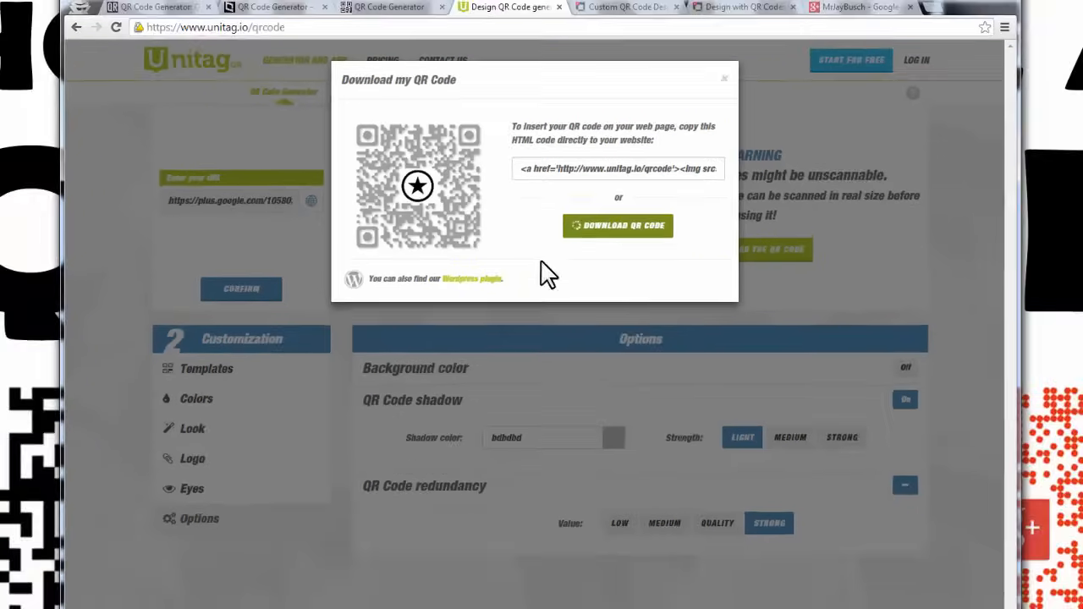
pyautogui.click(618, 225)
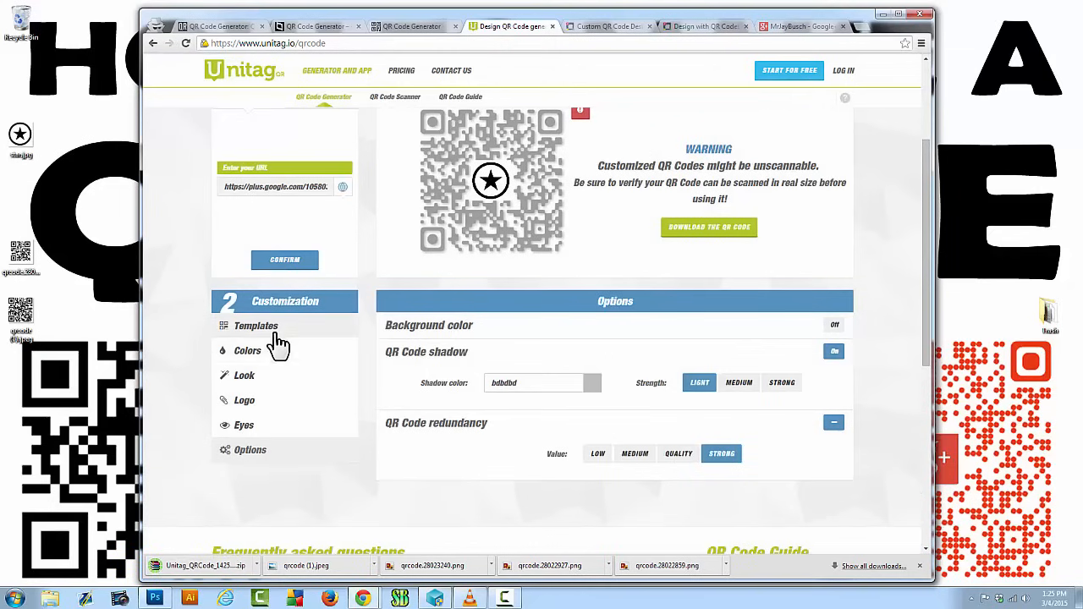
pyautogui.click(256, 325)
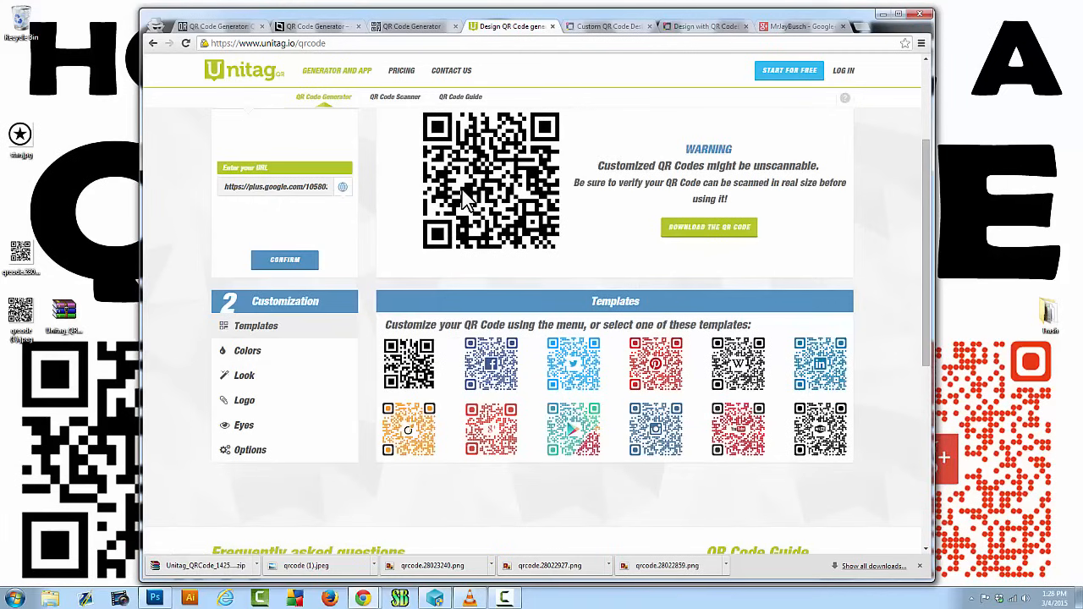
pyautogui.moveTo(454, 166)
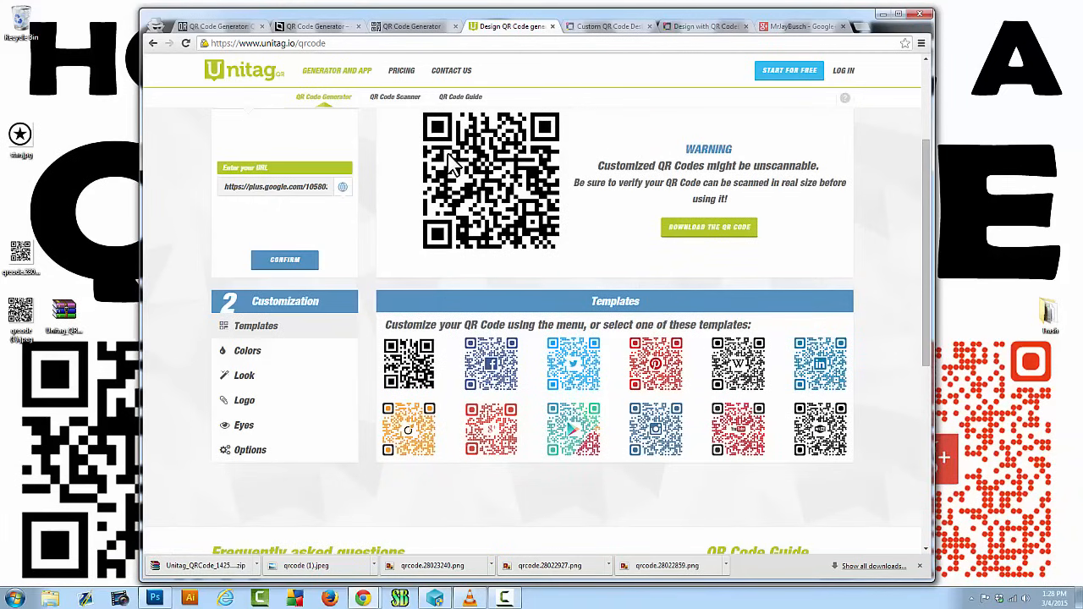
pyautogui.moveTo(443, 156)
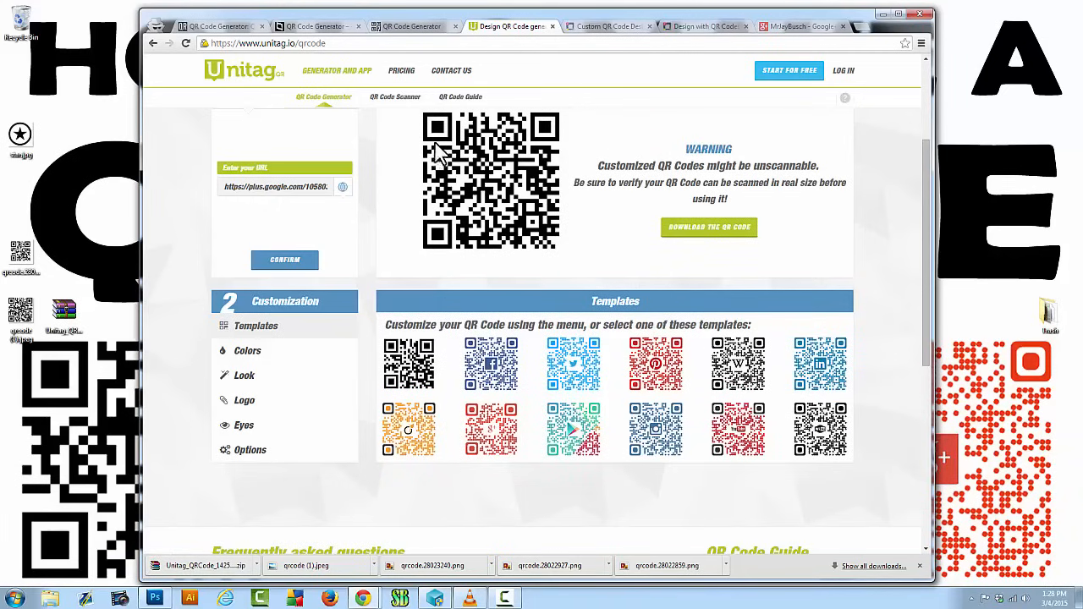
pyautogui.moveTo(269, 134)
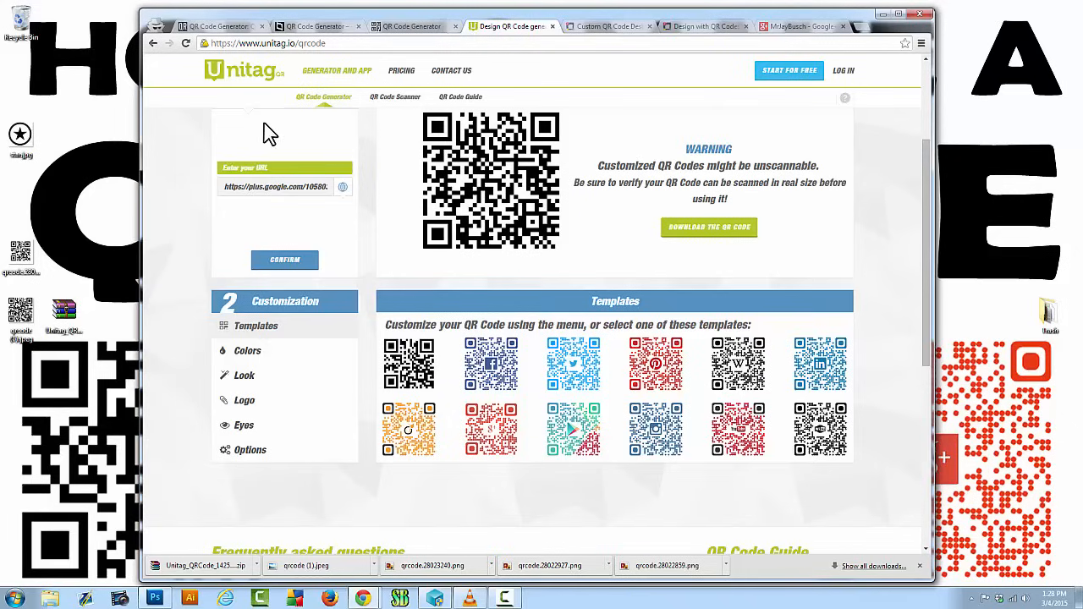
pyautogui.moveTo(413, 263)
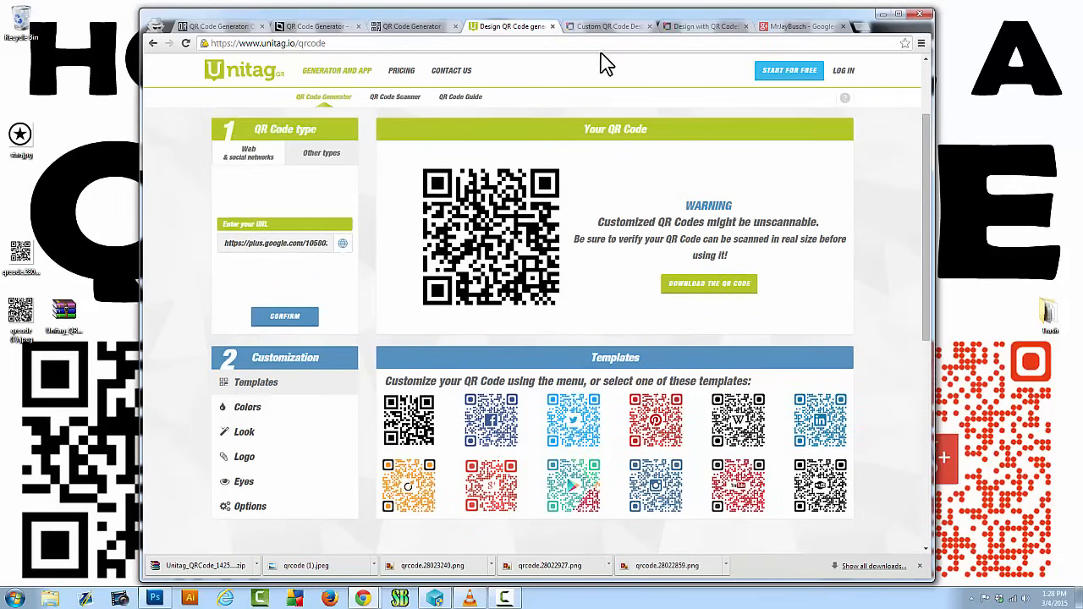
# - View Visualead's custom QR design gallery and bring up its Premium, Advanced, Basic and Free pricing plans
pyautogui.click(606, 27)
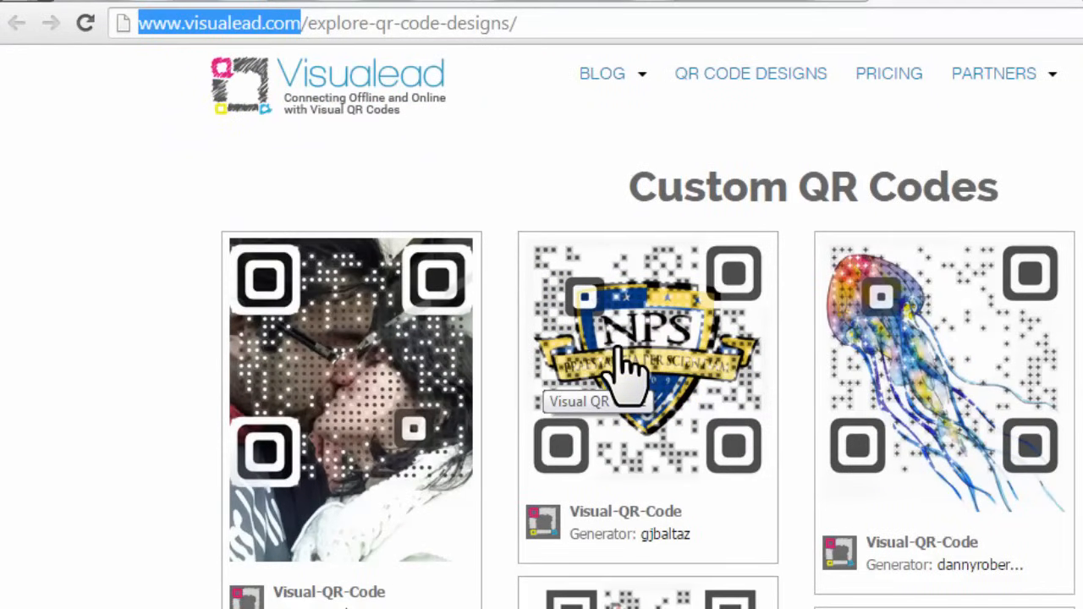
pyautogui.click(301, 24)
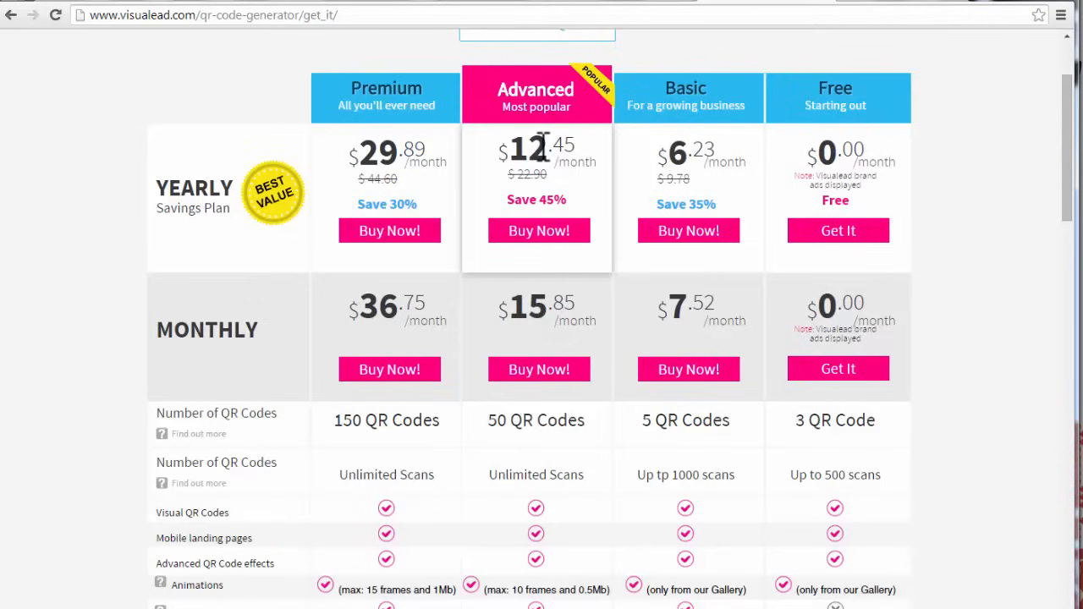
pyautogui.moveTo(738, 162)
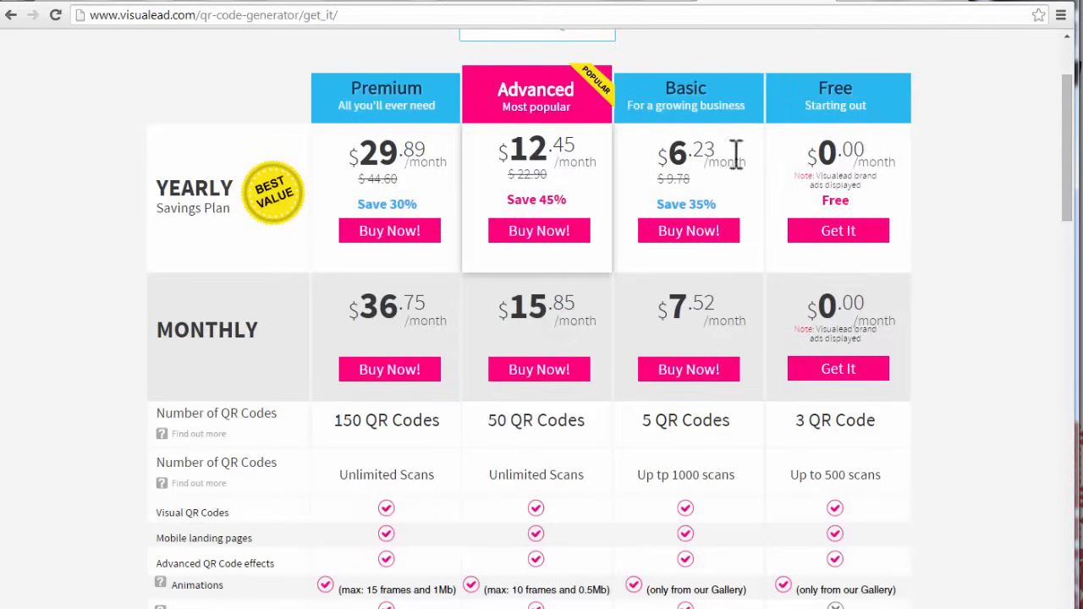
pyautogui.moveTo(802, 427)
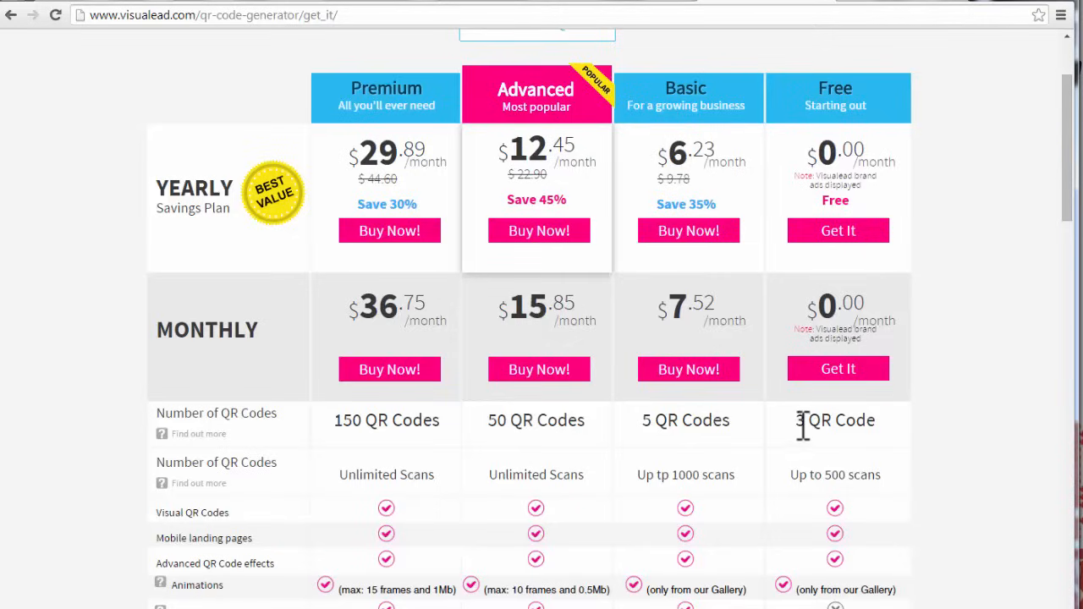
pyautogui.doubleClick(836, 420)
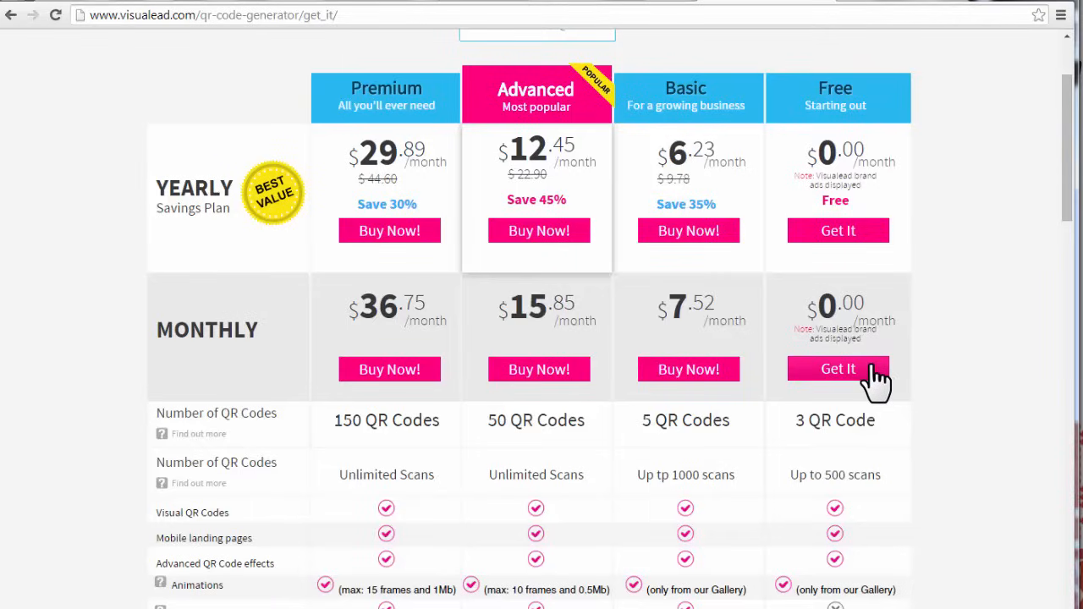
pyautogui.moveTo(1053, 279)
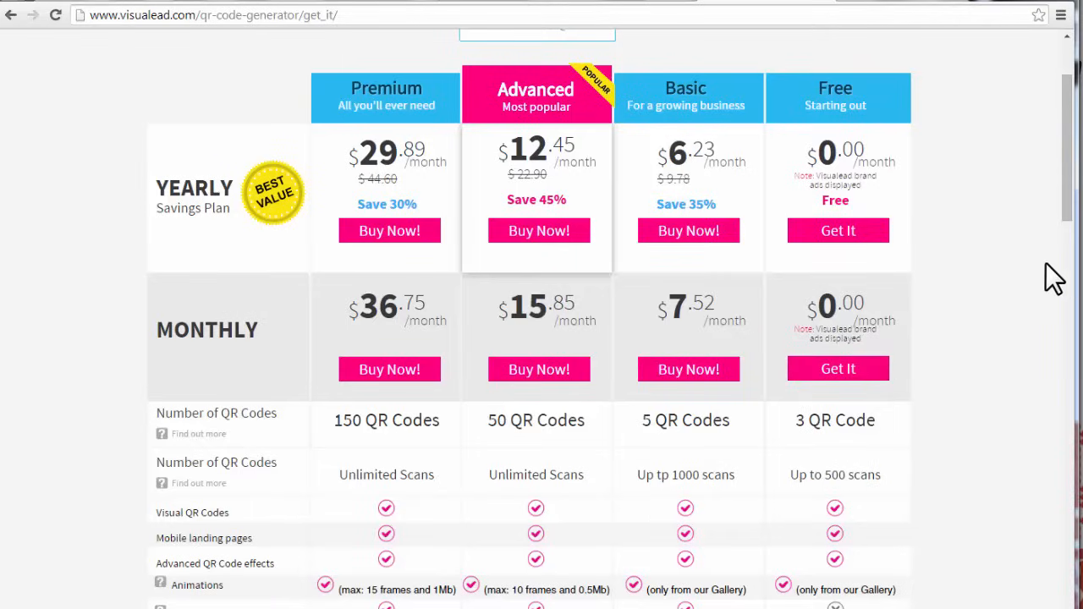
pyautogui.moveTo(1053, 279)
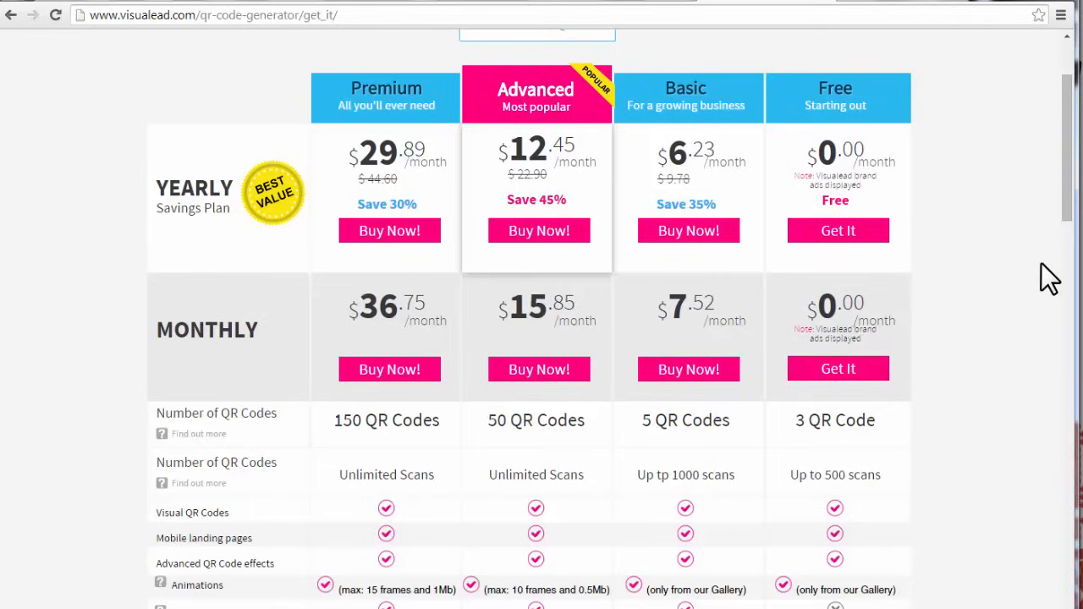
pyautogui.moveTo(1019, 274)
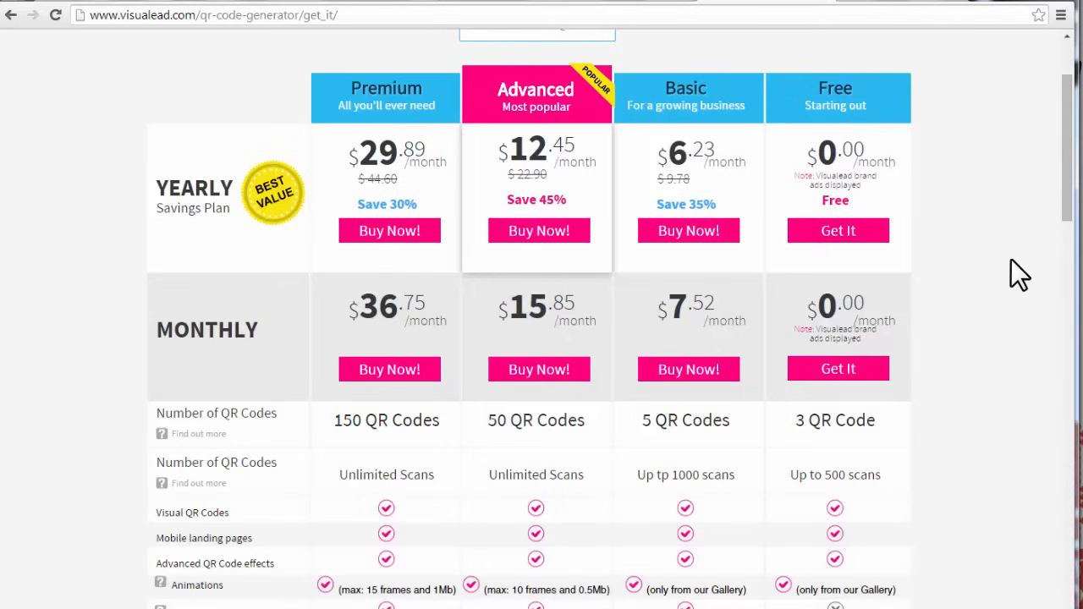